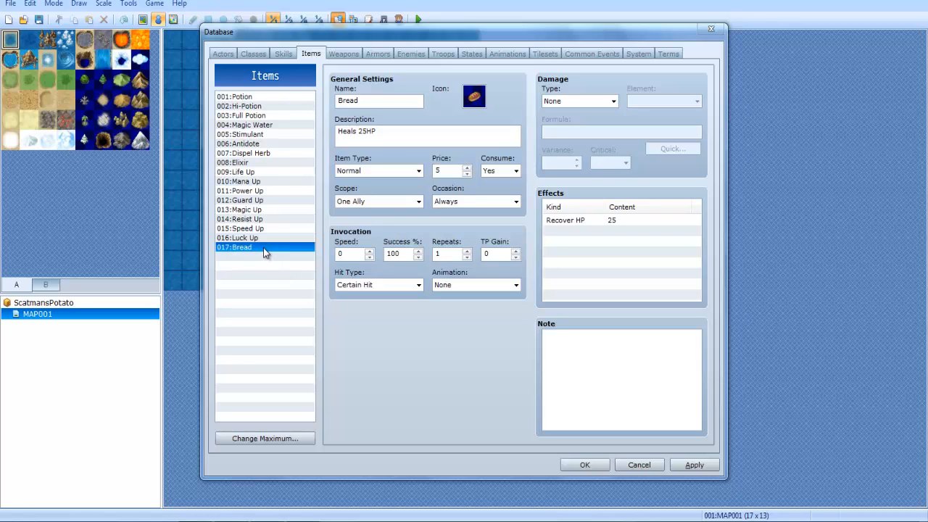
mouse_move(254, 248)
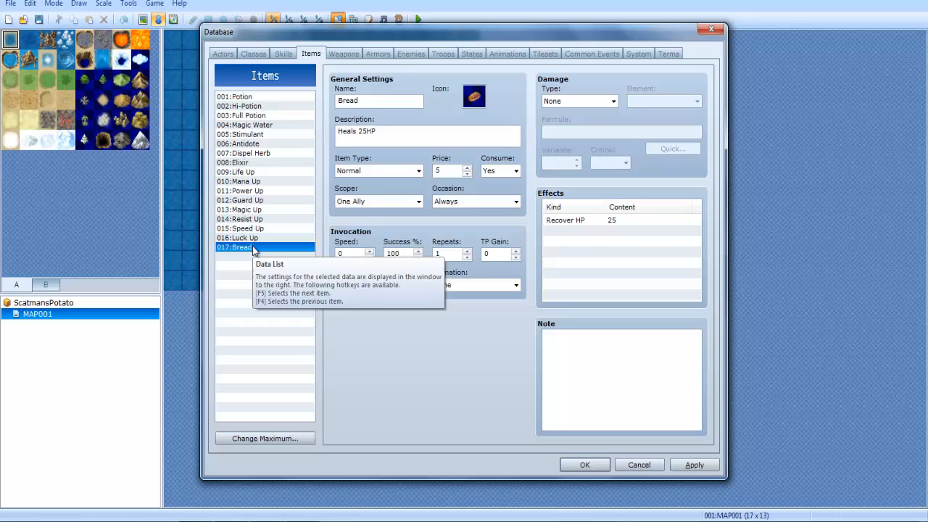
mouse_move(266, 339)
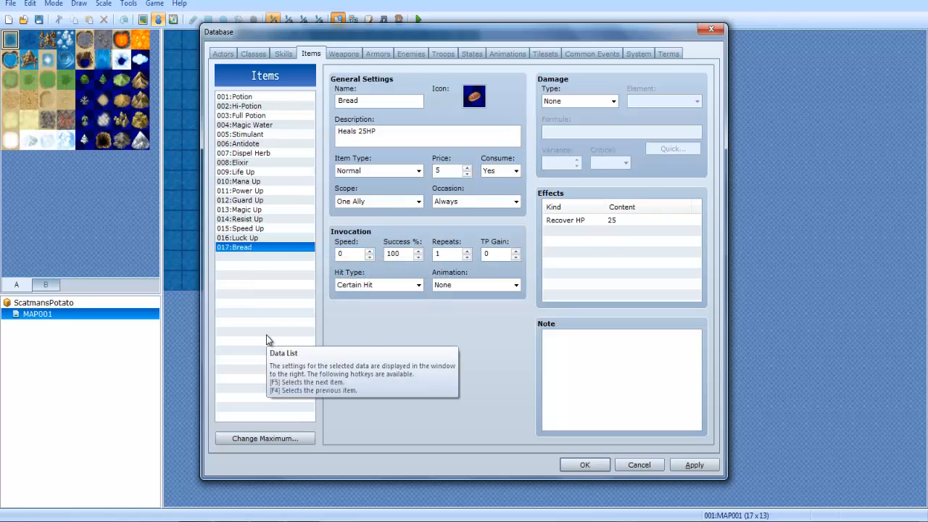
mouse_move(244, 263)
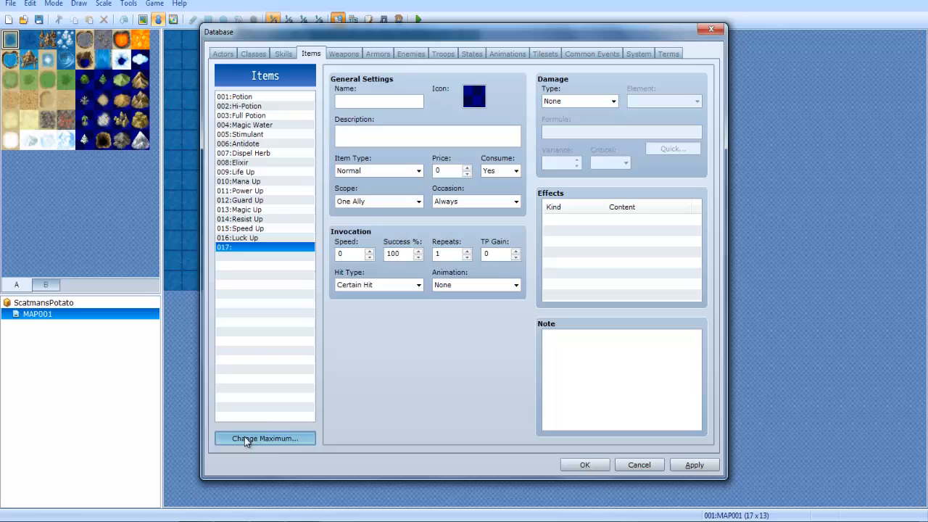
Step: Name item entry 017 'Bread', leaving the item maximum at 17
click(264, 438)
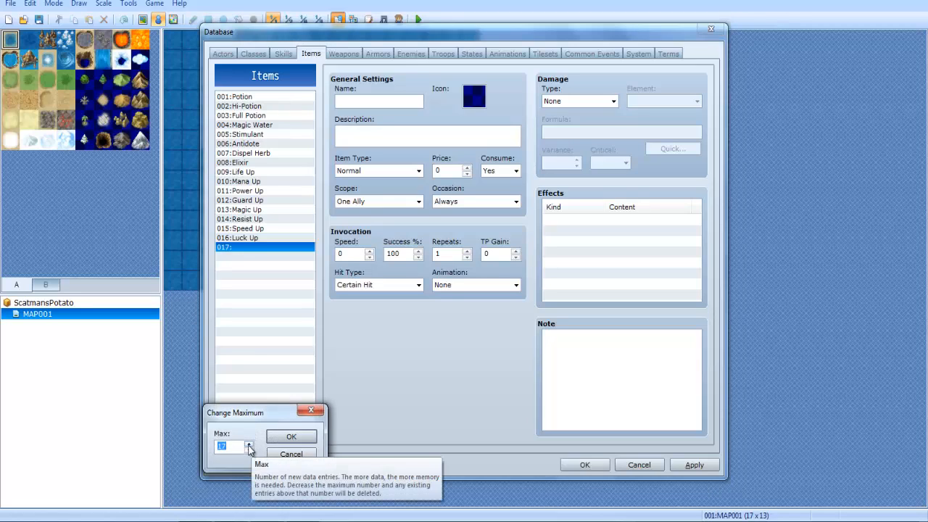
click(291, 454)
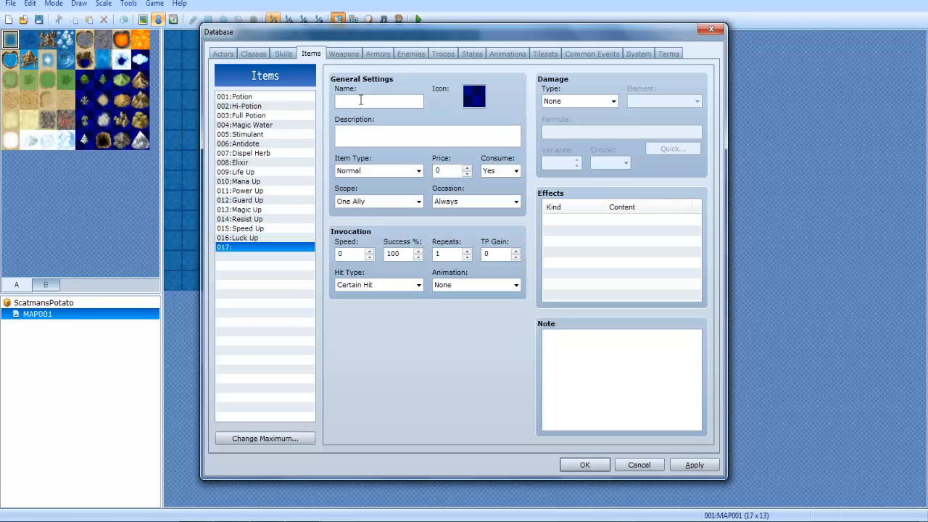
text(Bread)
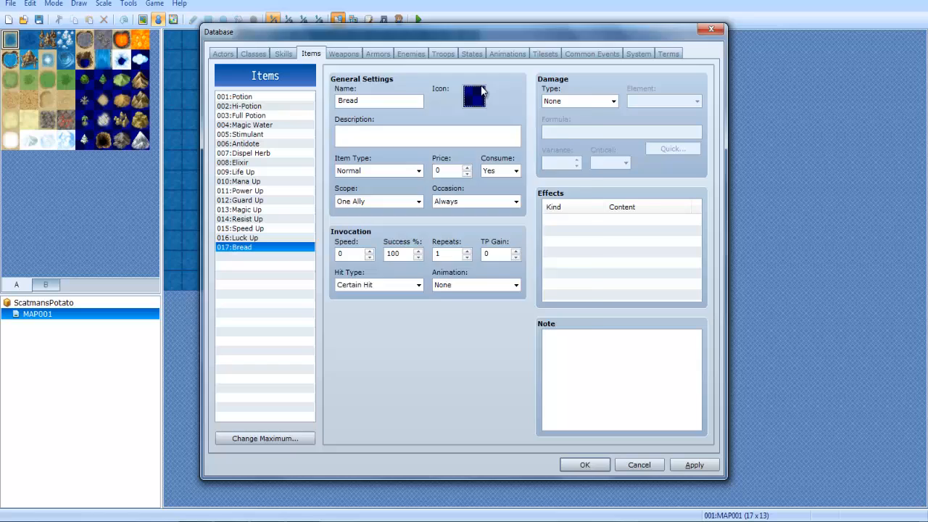
Step: Give the Bread item the bread-loaf icon
click(474, 98)
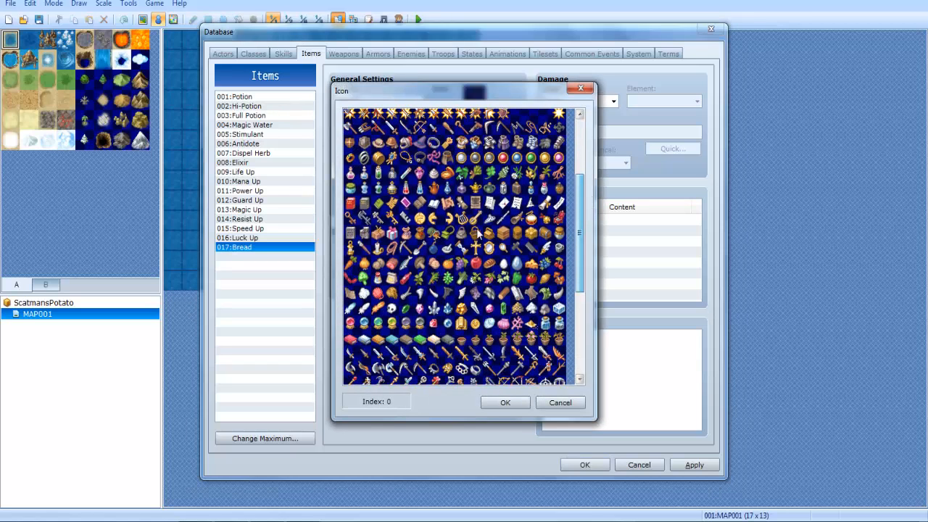
click(506, 402)
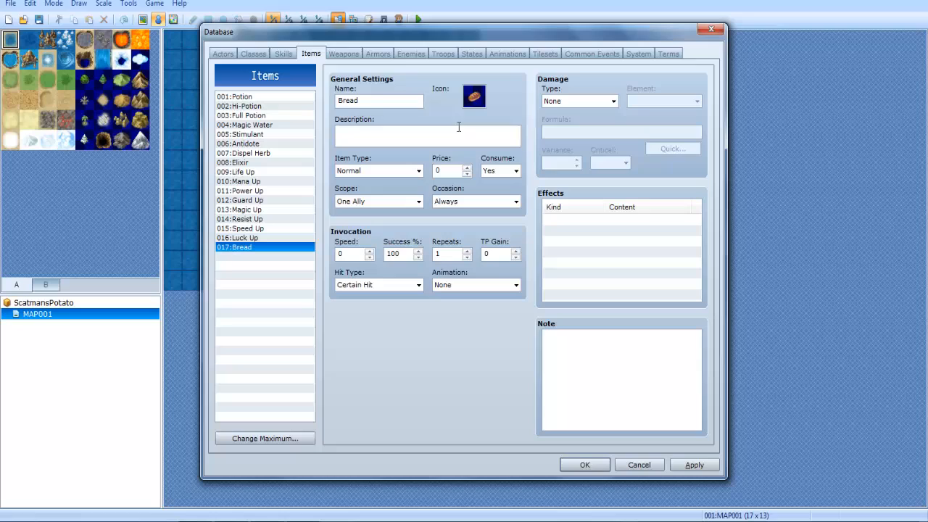
Step: Describe Bread as 'Heals 25 HP', price it at 5, and keep it Normal
text(H)
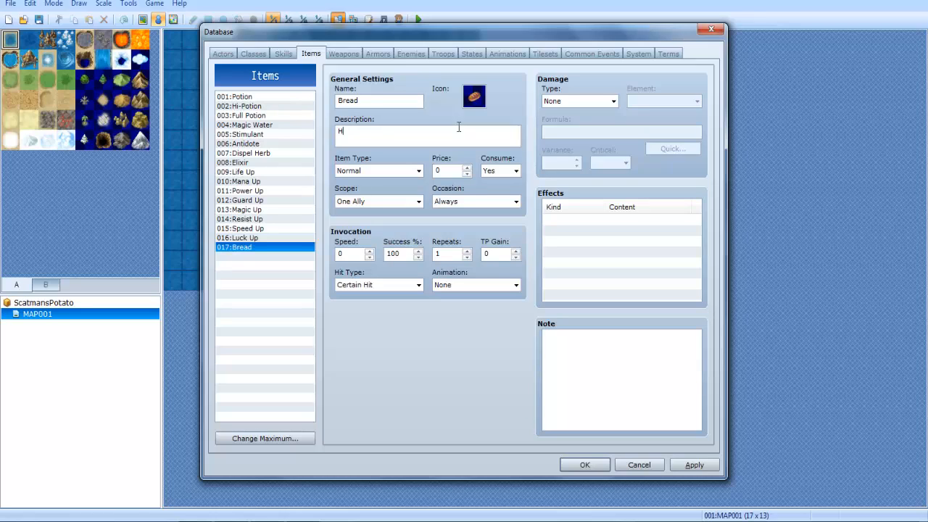
text(eals)
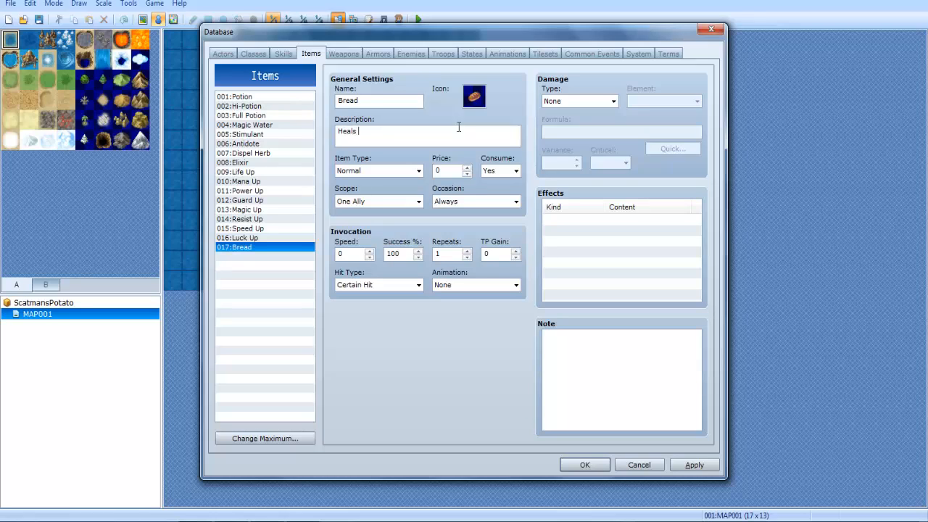
text(25 HP)
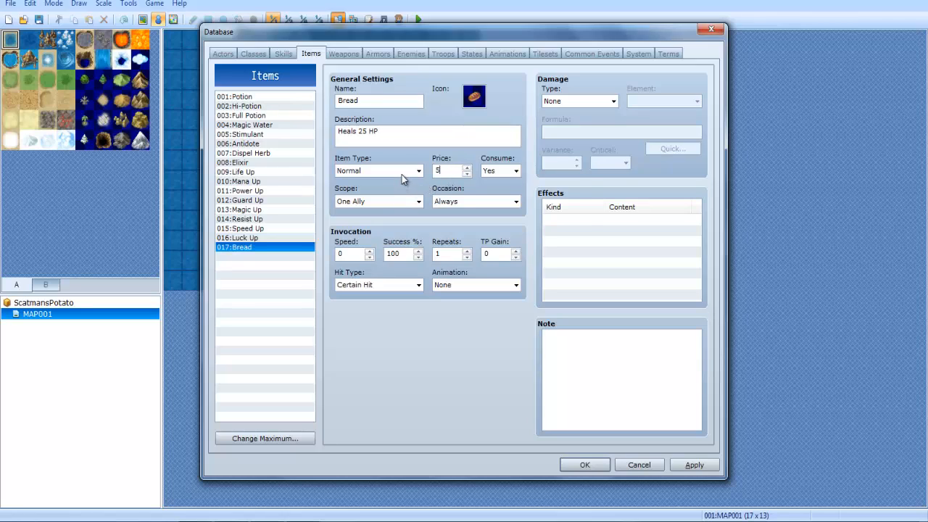
click(418, 171)
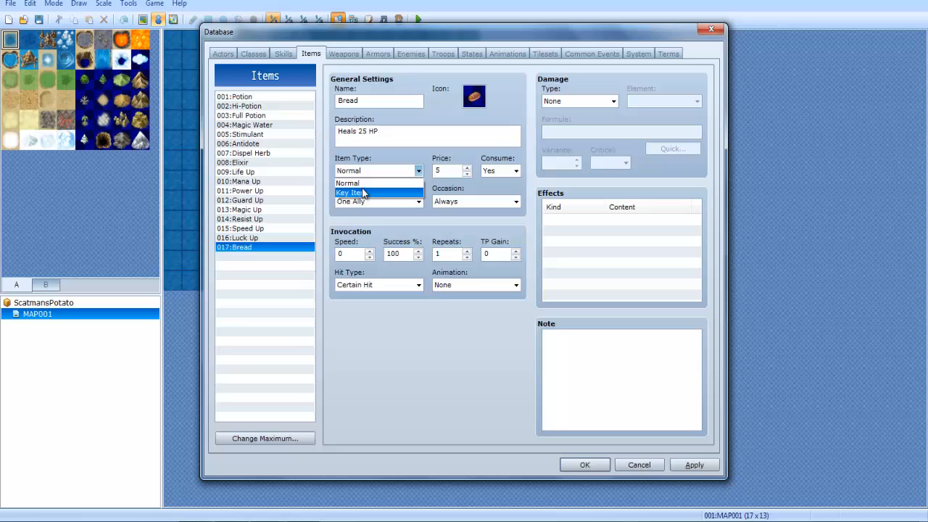
click(348, 183)
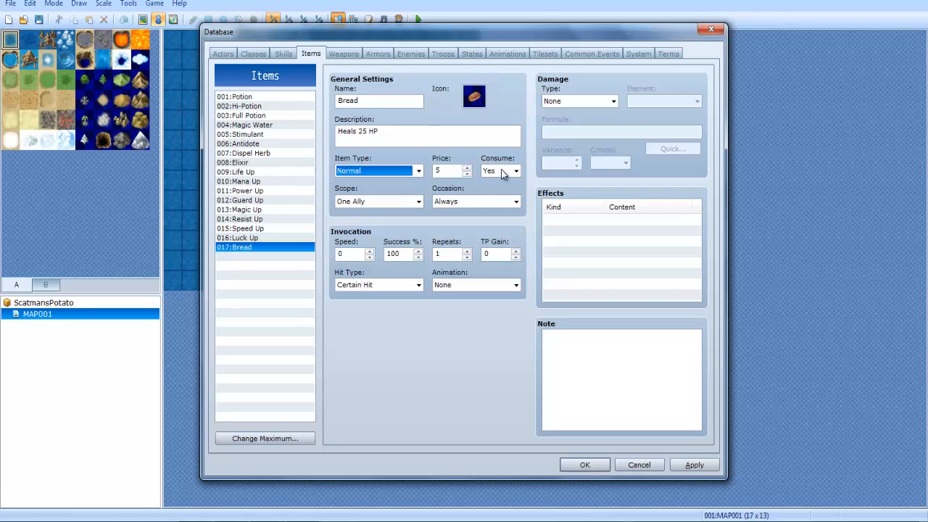
mouse_move(252, 158)
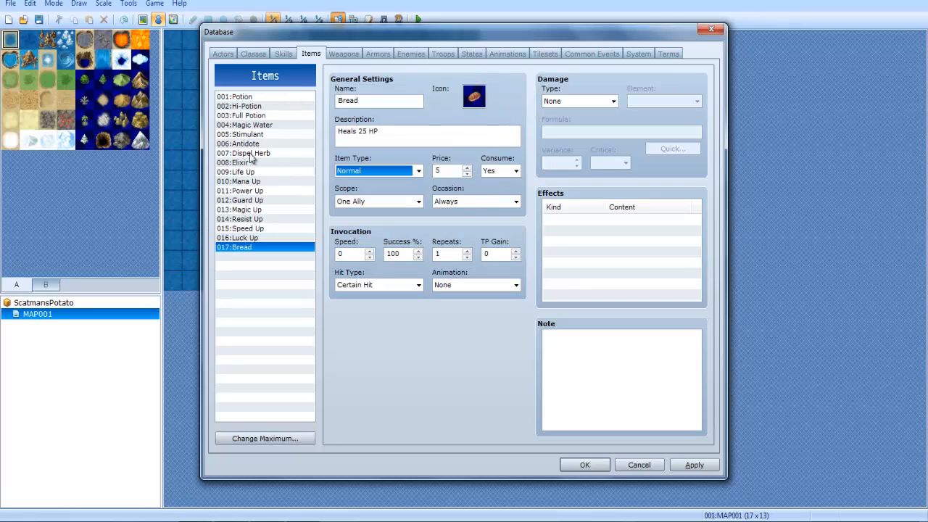
mouse_move(460, 118)
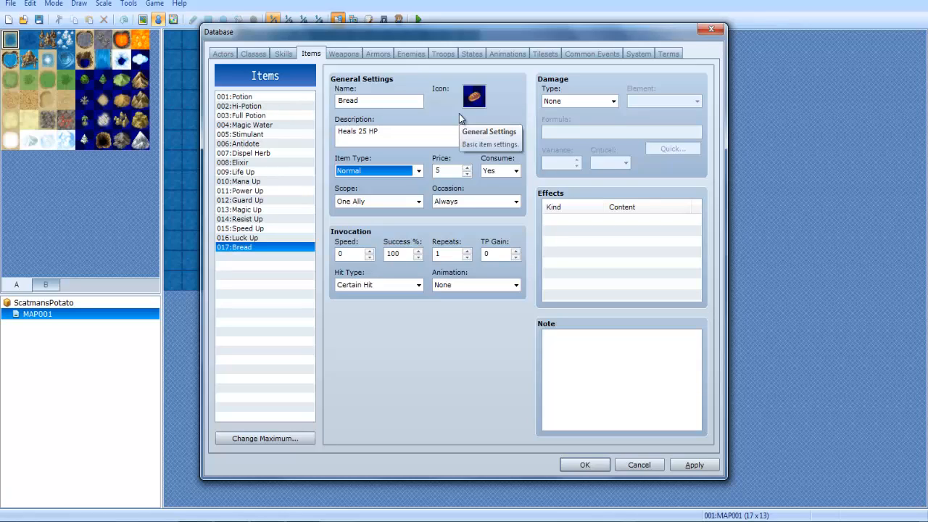
mouse_move(474, 96)
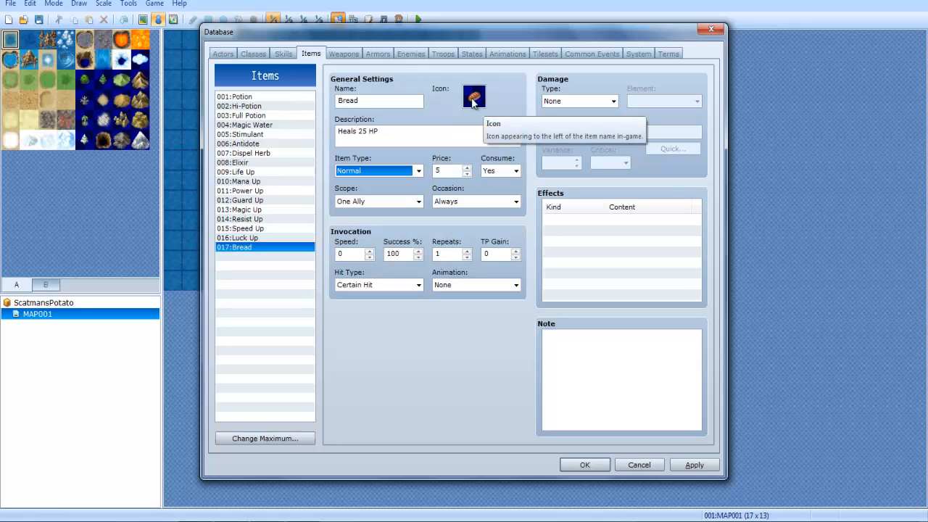
mouse_move(405, 326)
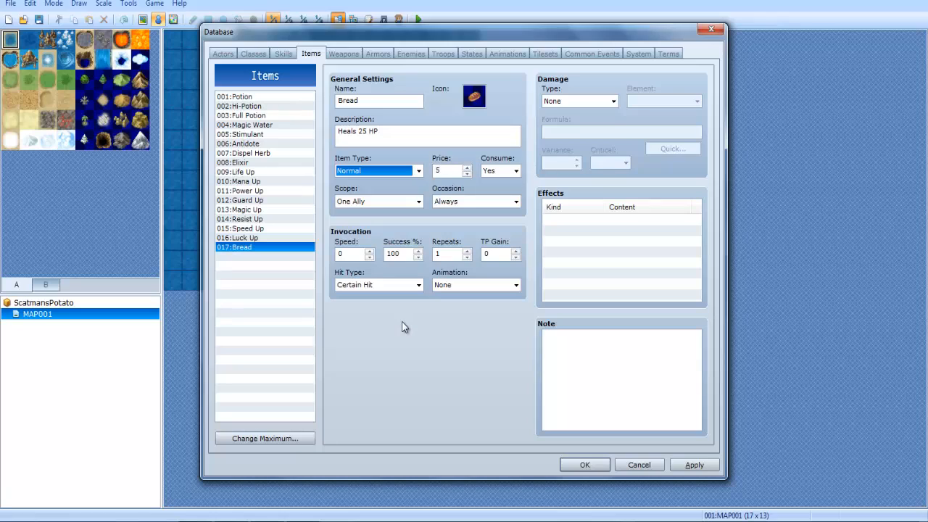
mouse_move(399, 200)
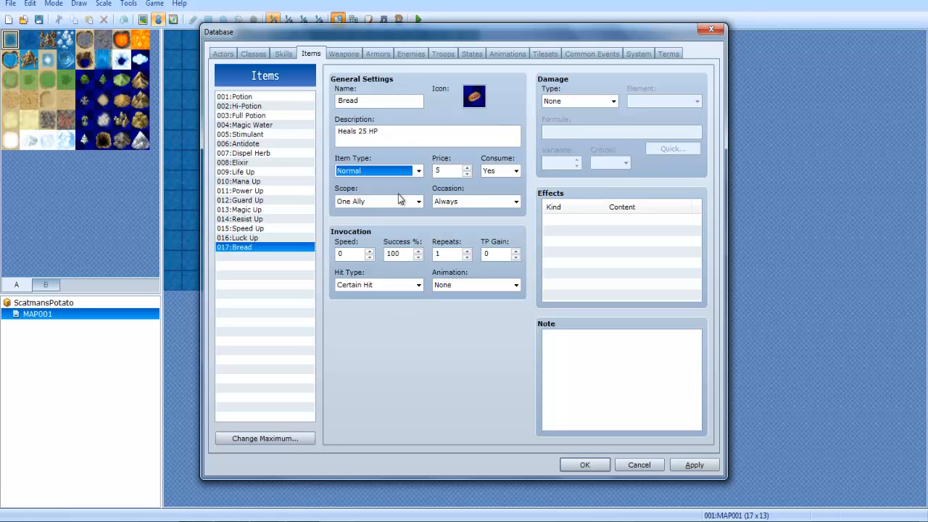
mouse_move(375, 213)
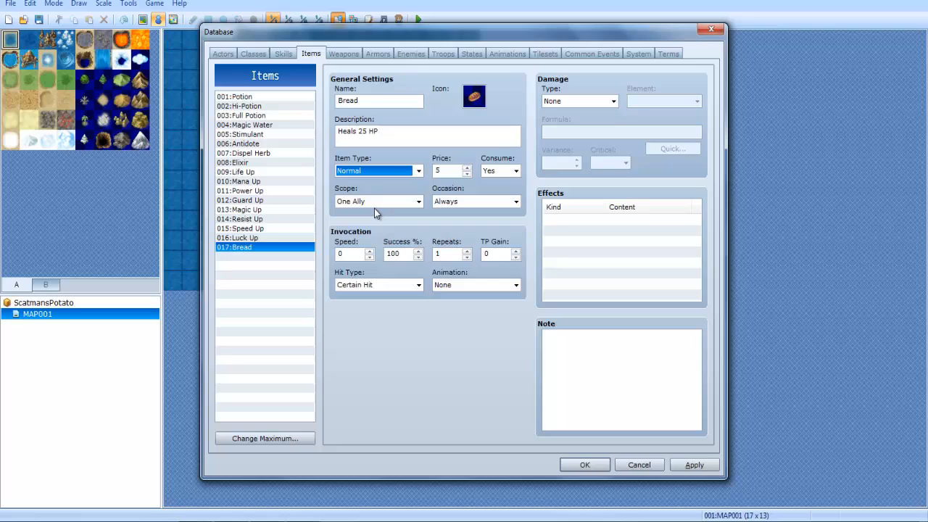
mouse_move(376, 194)
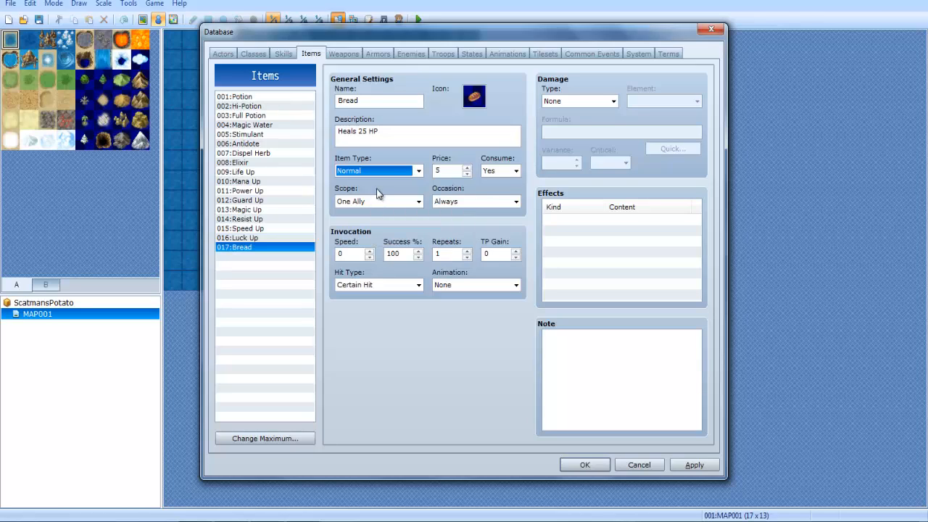
mouse_move(345, 205)
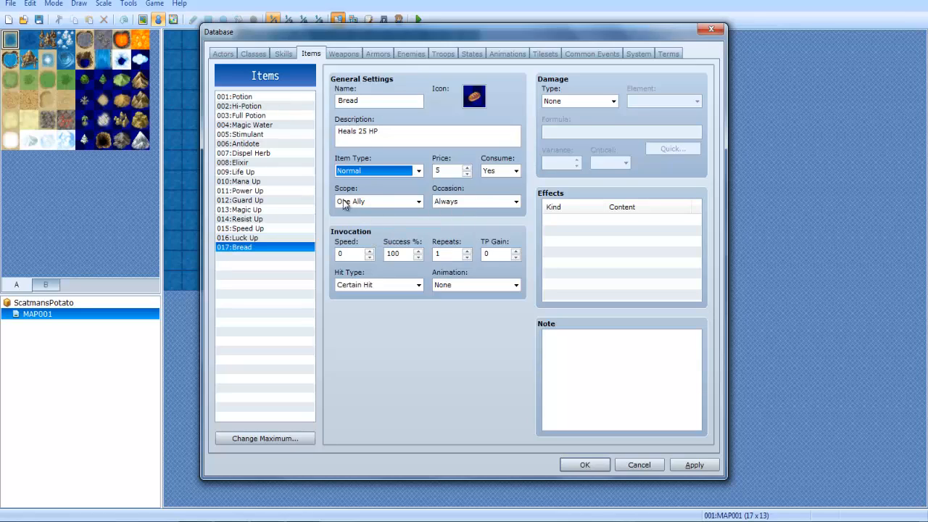
mouse_move(350, 201)
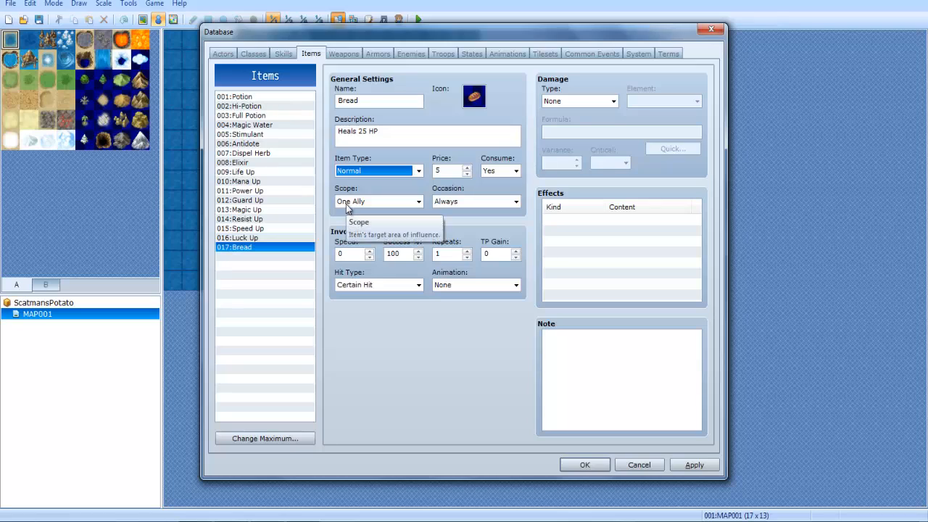
mouse_move(366, 210)
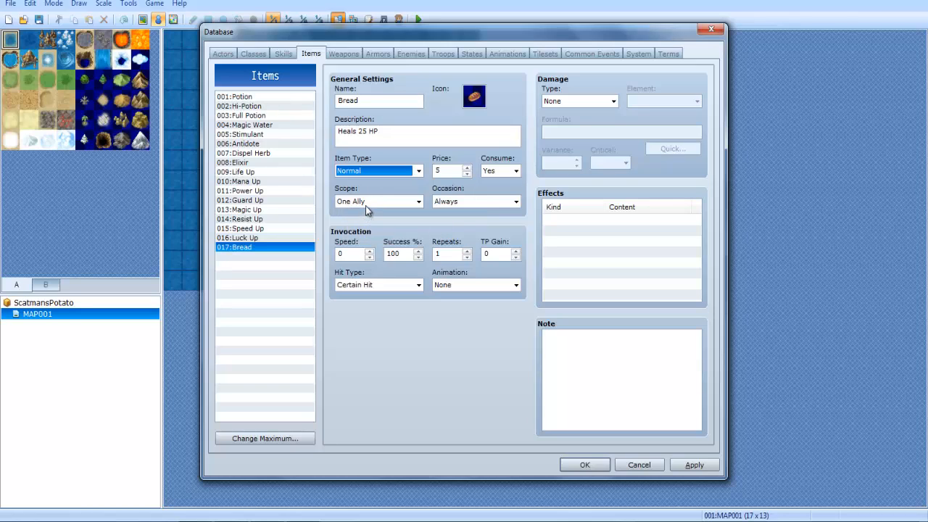
mouse_move(355, 201)
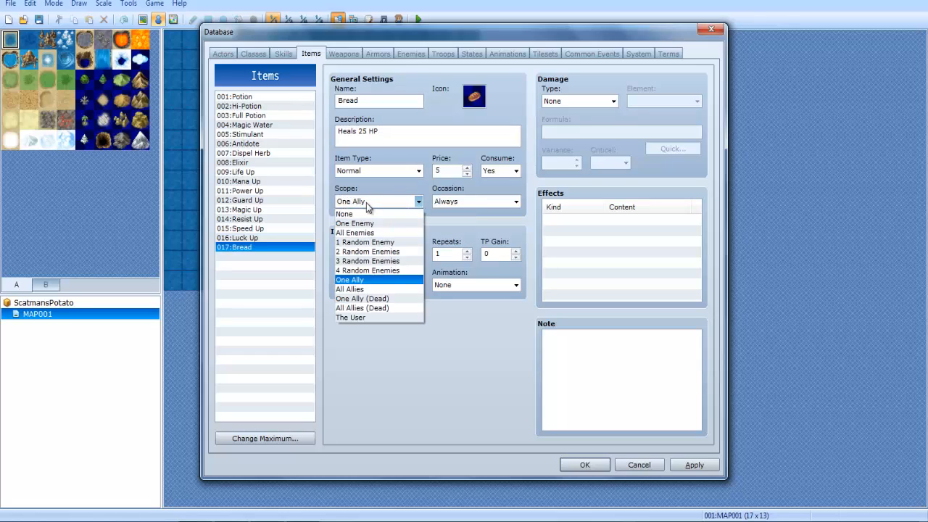
mouse_move(384, 285)
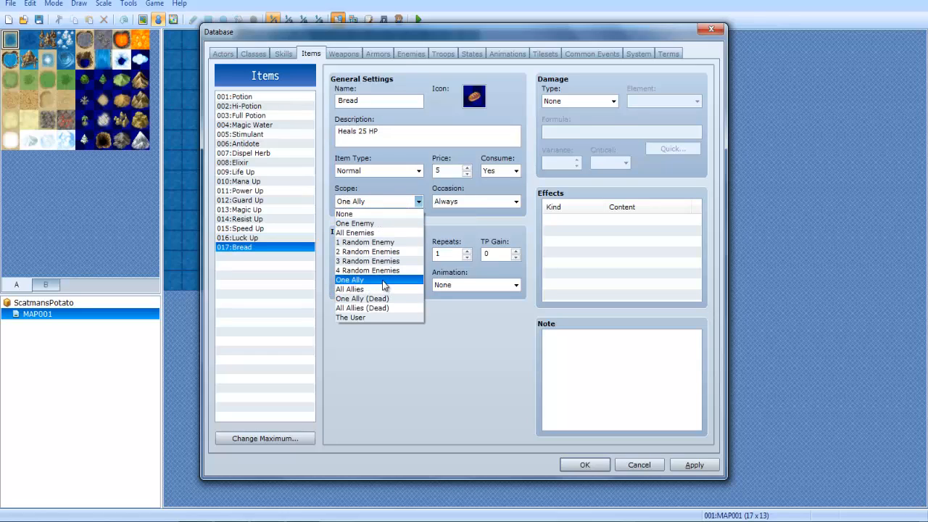
Step: Keep Bread usable Always, targeting one ally, with damage type None
click(516, 200)
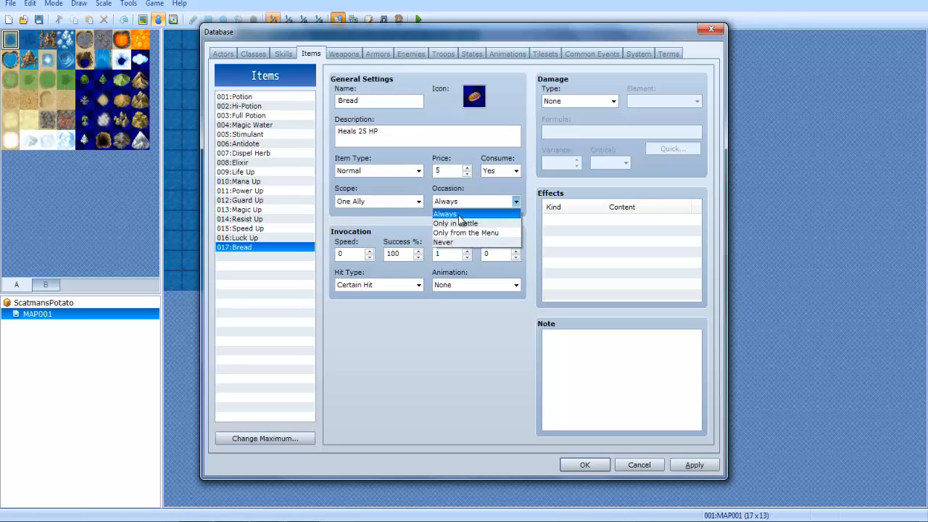
click(446, 214)
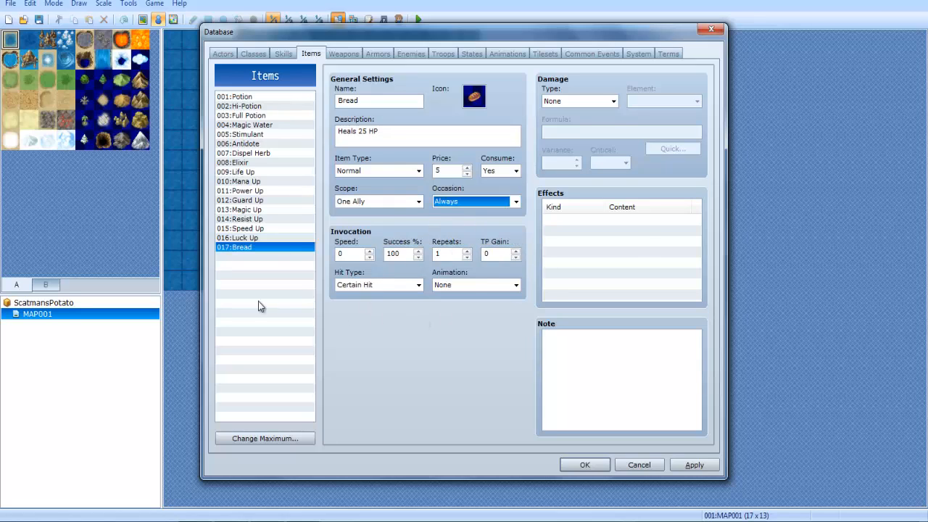
click(471, 284)
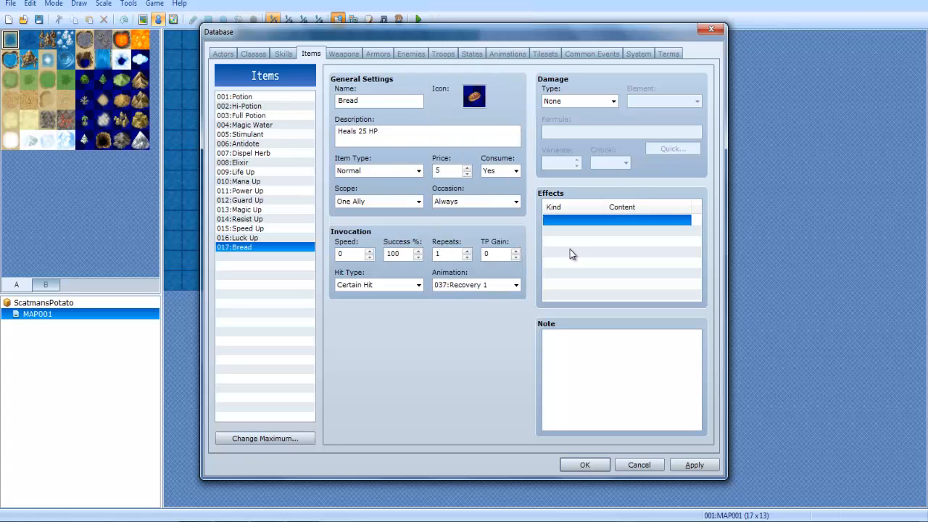
click(612, 101)
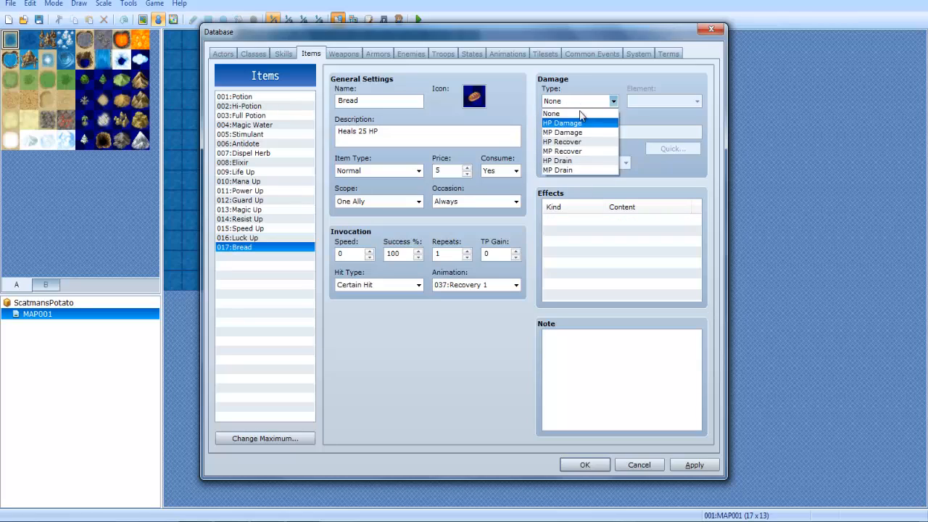
click(551, 114)
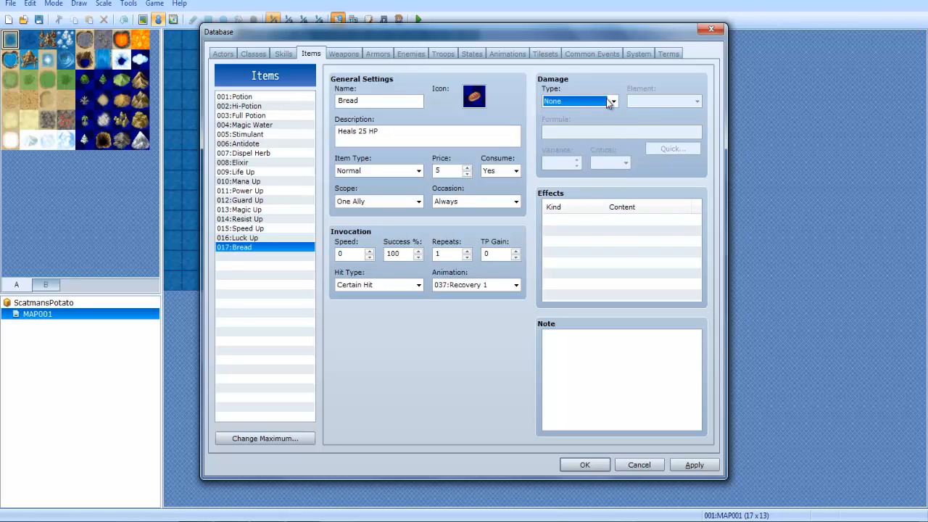
click(616, 219)
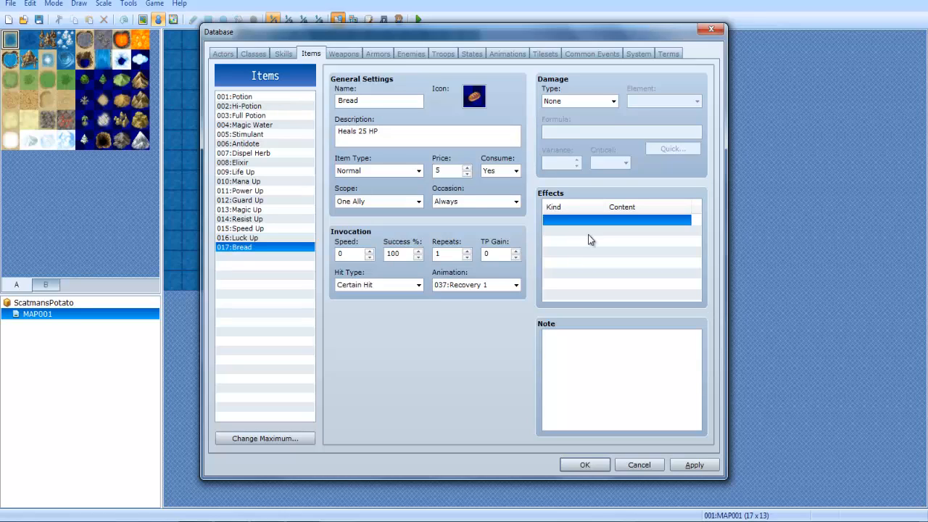
mouse_move(595, 242)
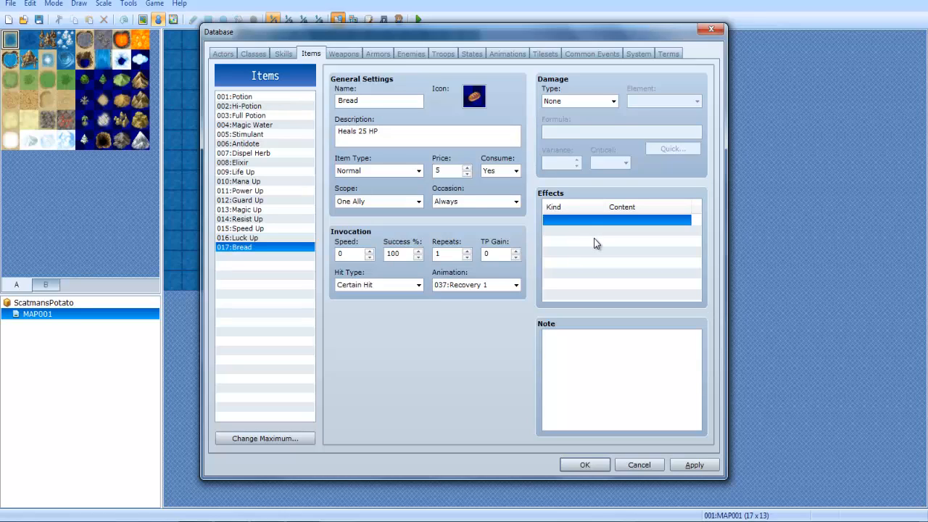
mouse_move(591, 244)
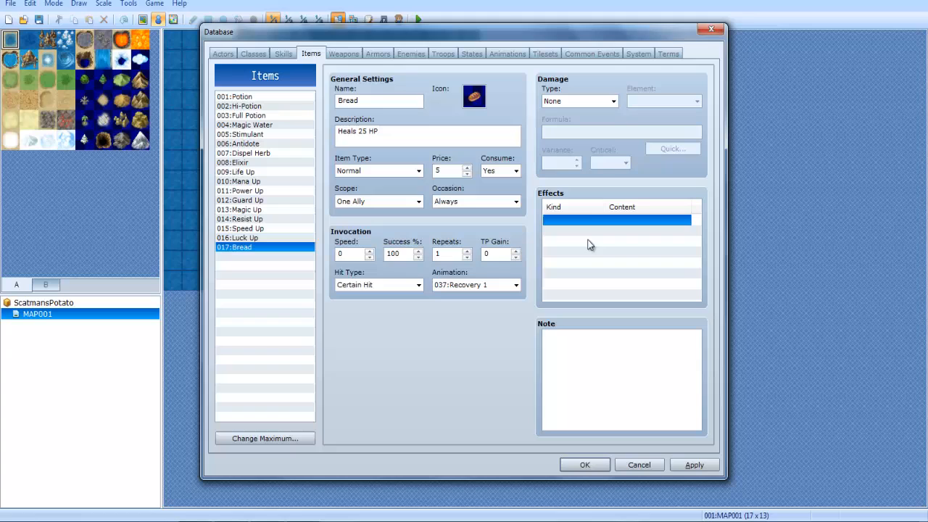
Step: Add a Recover HP +25 effect to Bread and apply the database changes
double_click(616, 219)
text(25)
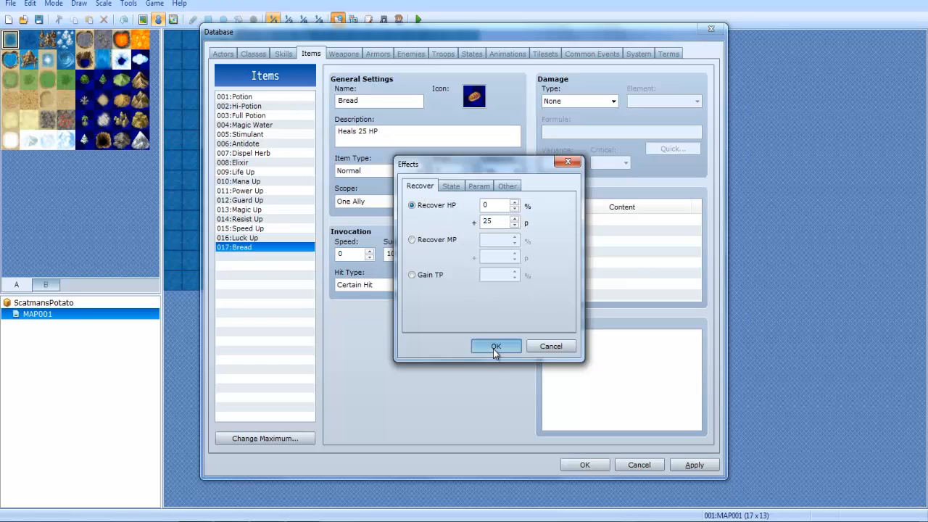
click(496, 346)
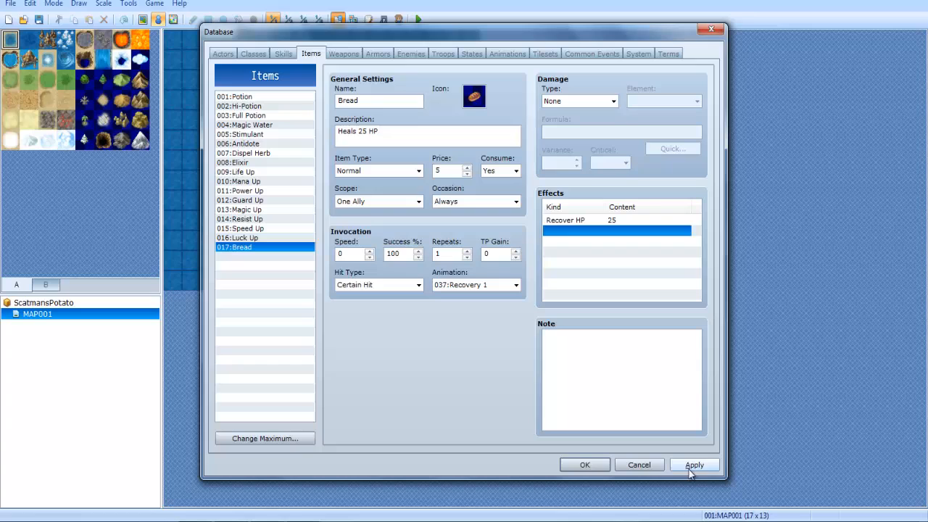
click(694, 465)
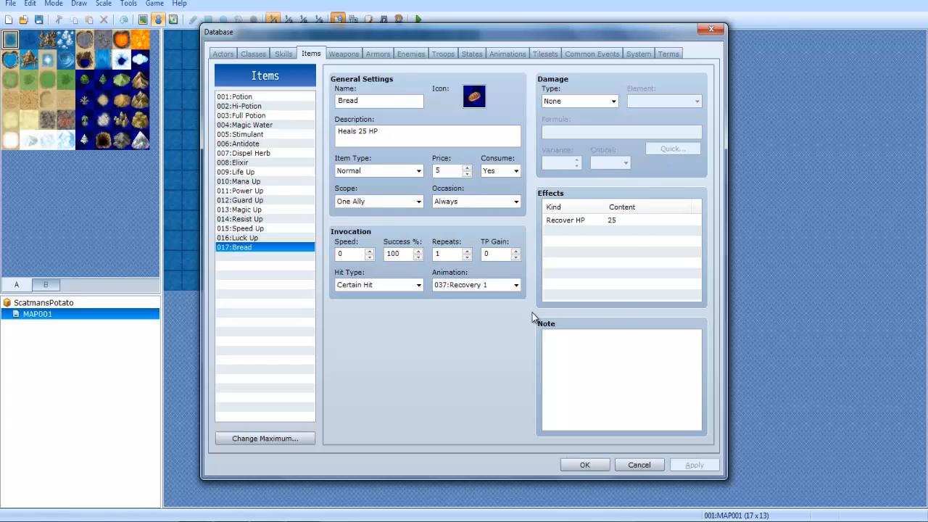
Step: Raise the weapon maximum to 61 and name weapon 061 'Lasar'
click(344, 53)
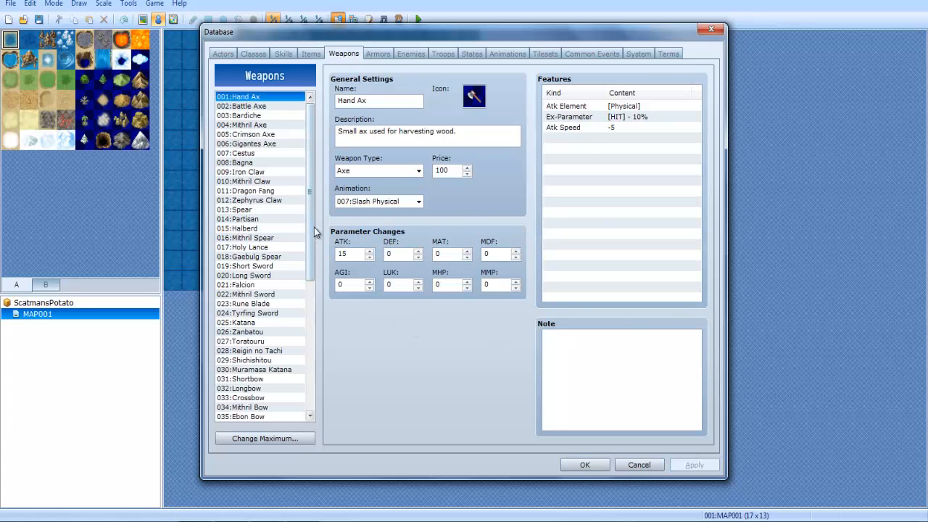
click(264, 438)
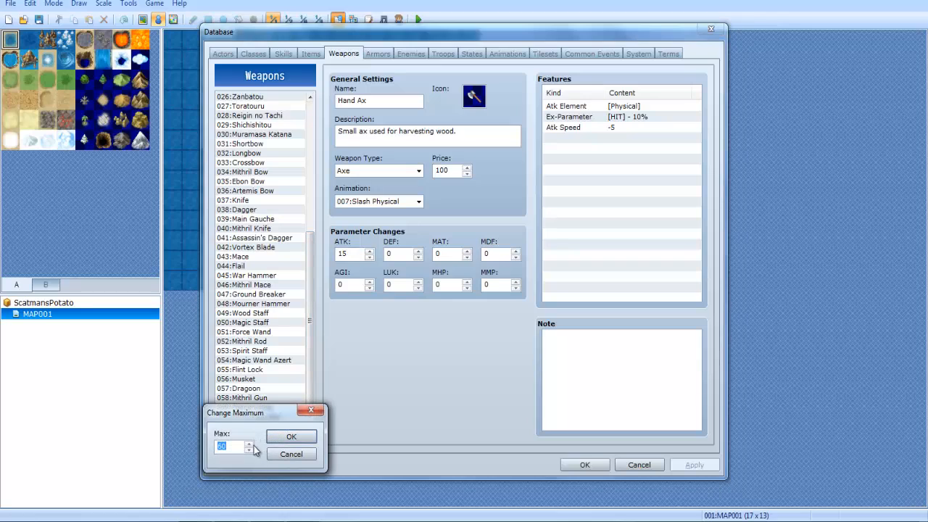
click(290, 435)
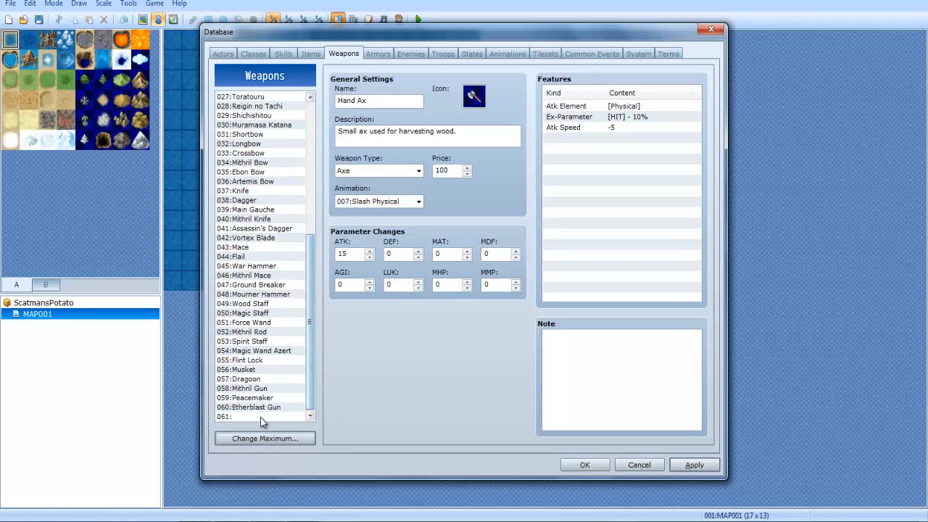
click(258, 416)
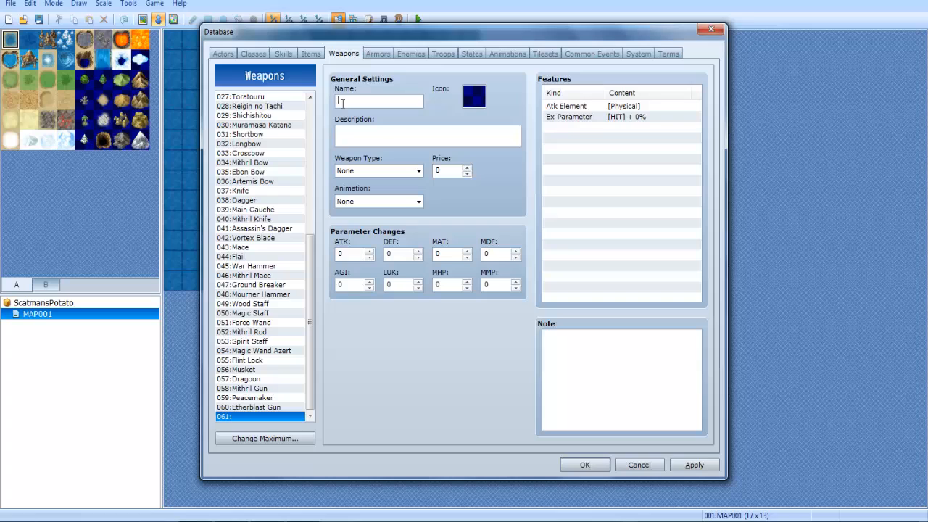
text(Las)
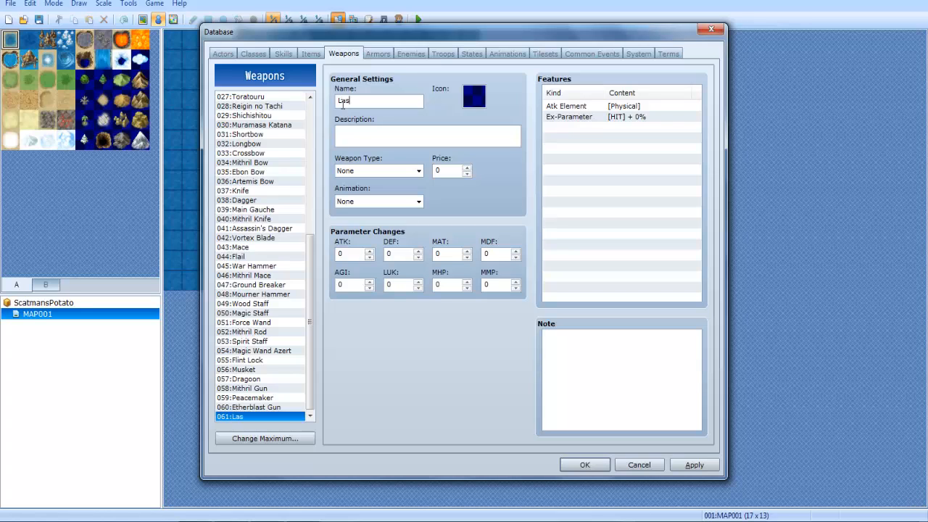
click(474, 95)
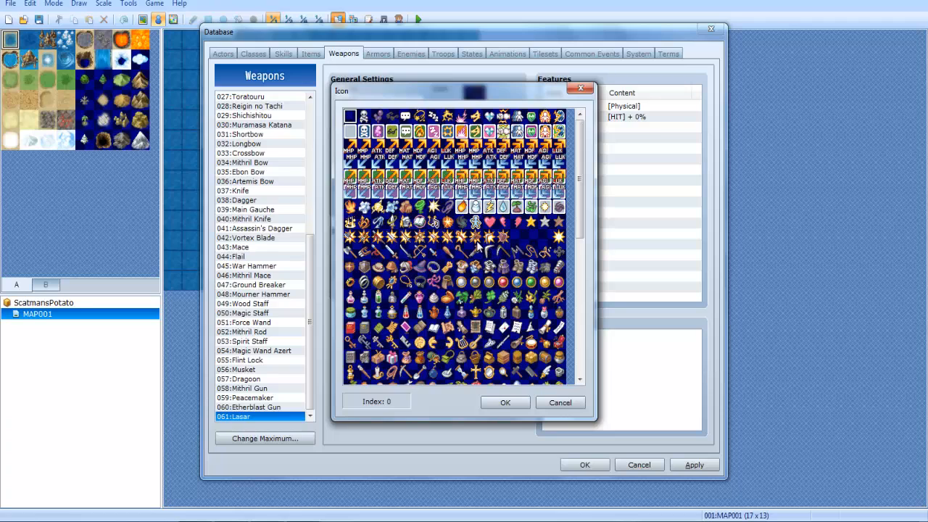
Step: Give Lasar the star icon and the description 'A lasar of bunchieness'
click(475, 237)
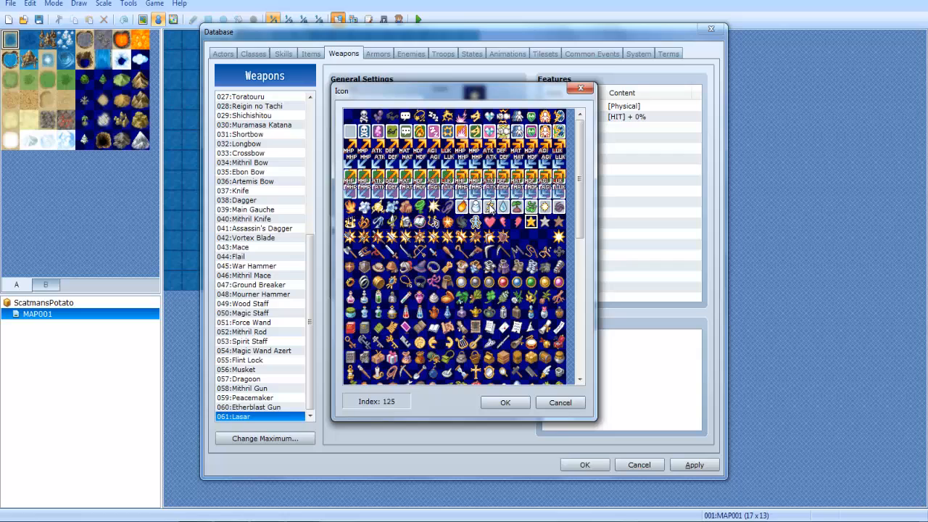
mouse_move(488, 230)
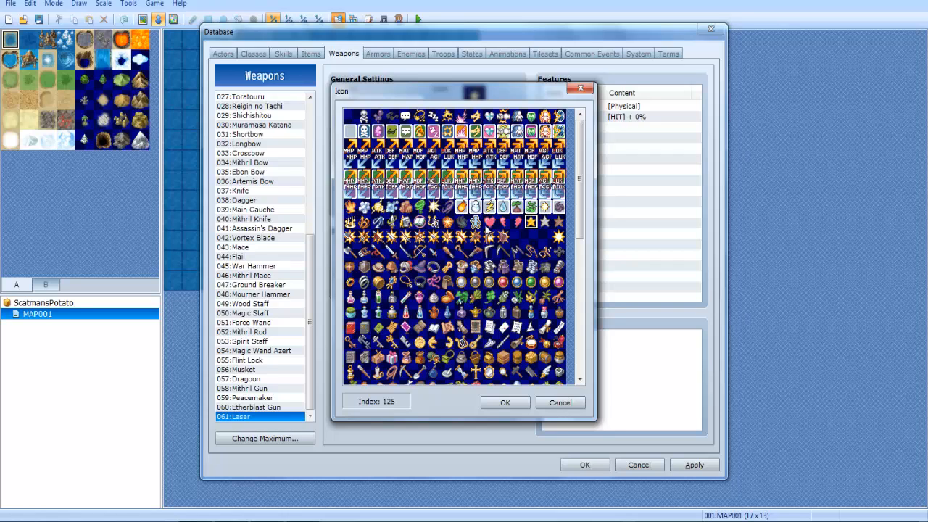
mouse_move(598, 398)
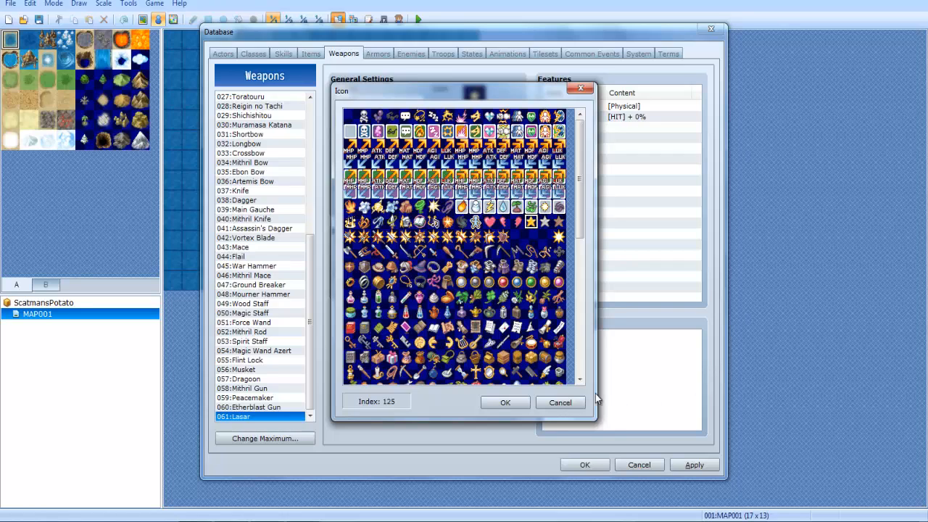
click(505, 402)
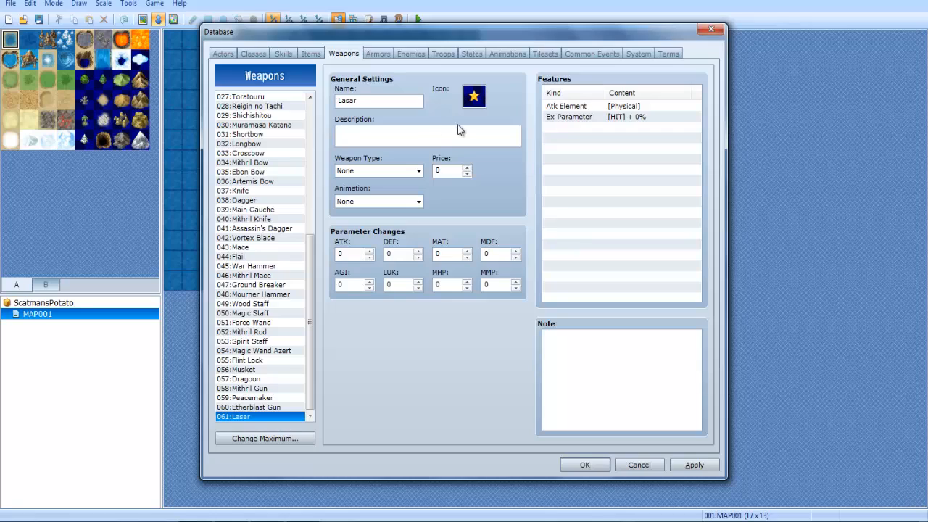
text(A lasar)
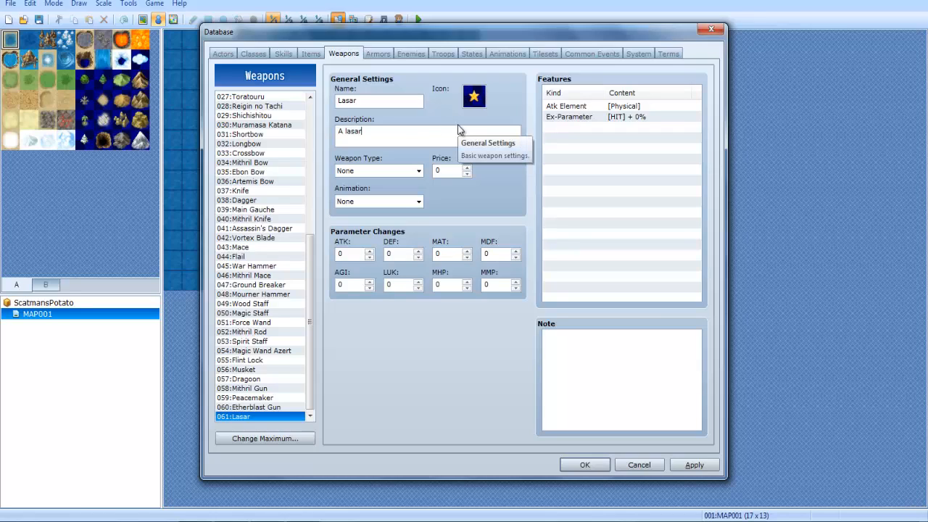
text(of bunch)
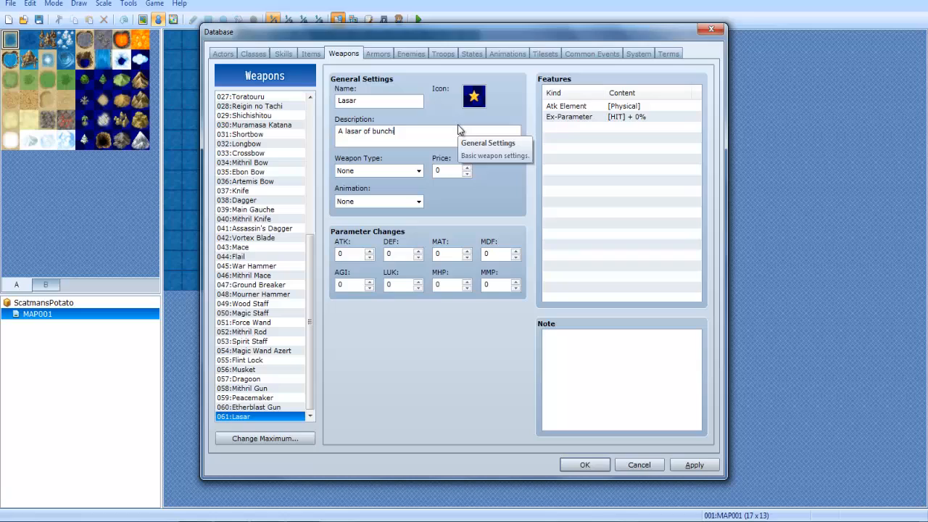
text(ieness)
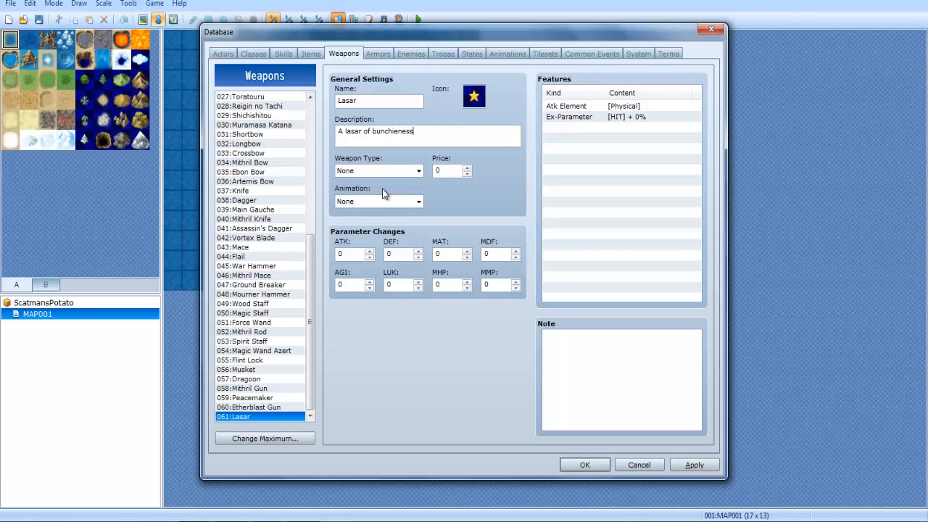
click(418, 170)
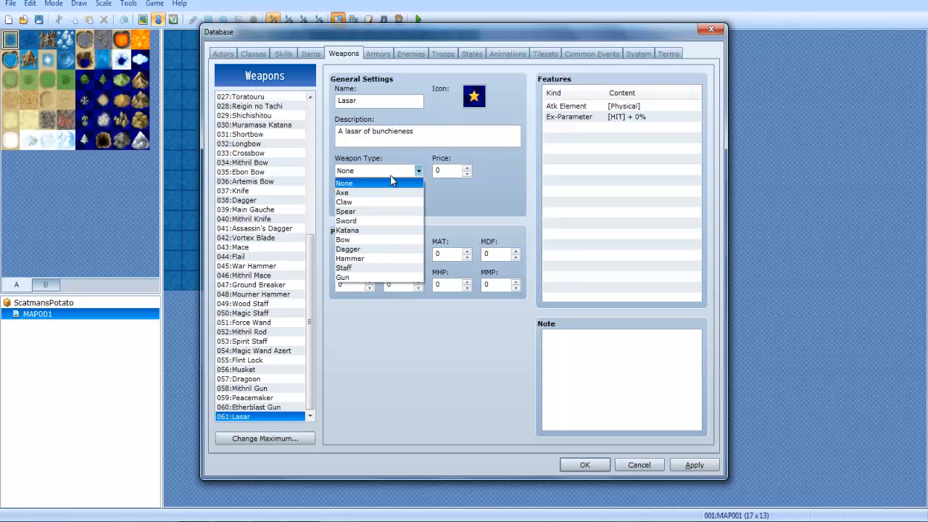
Step: Make Lasar a Gun priced at 255
click(343, 277)
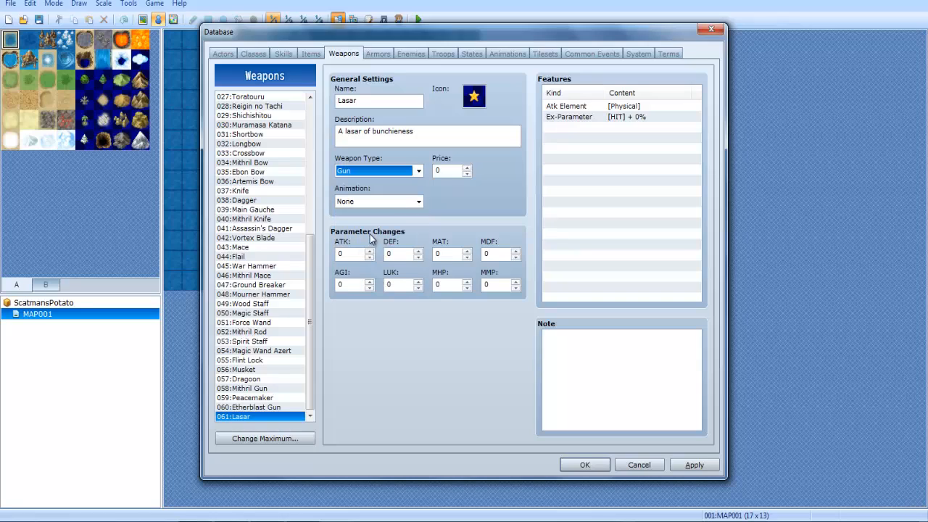
click(450, 171)
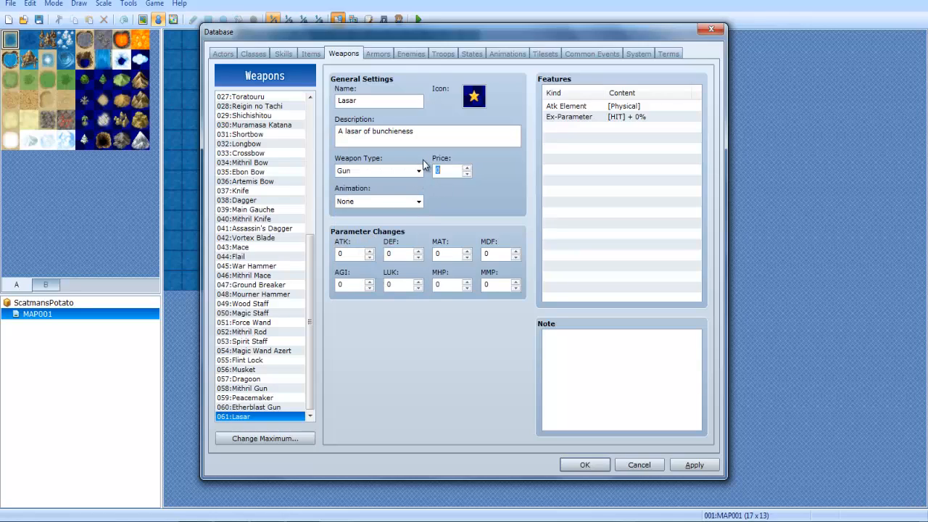
text(255)
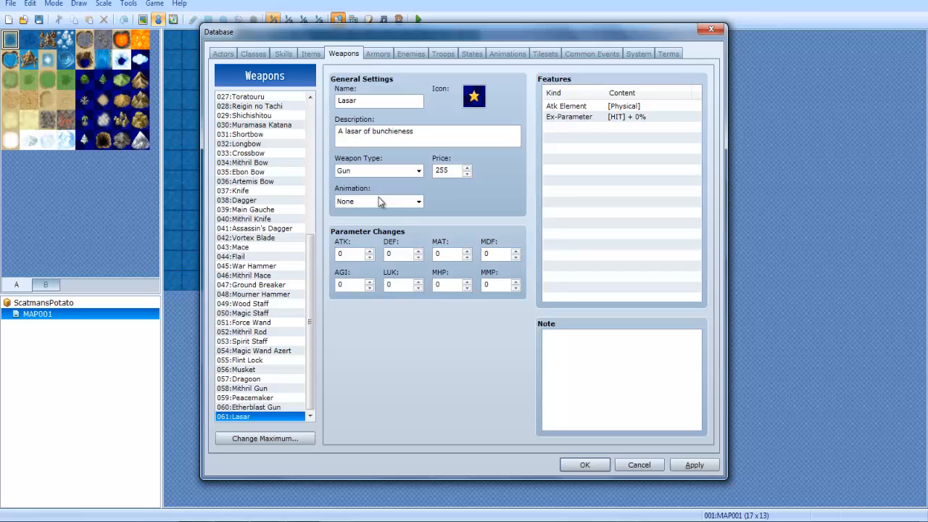
Step: Set Lasar's attack animation to 007:Slash Physical
click(419, 201)
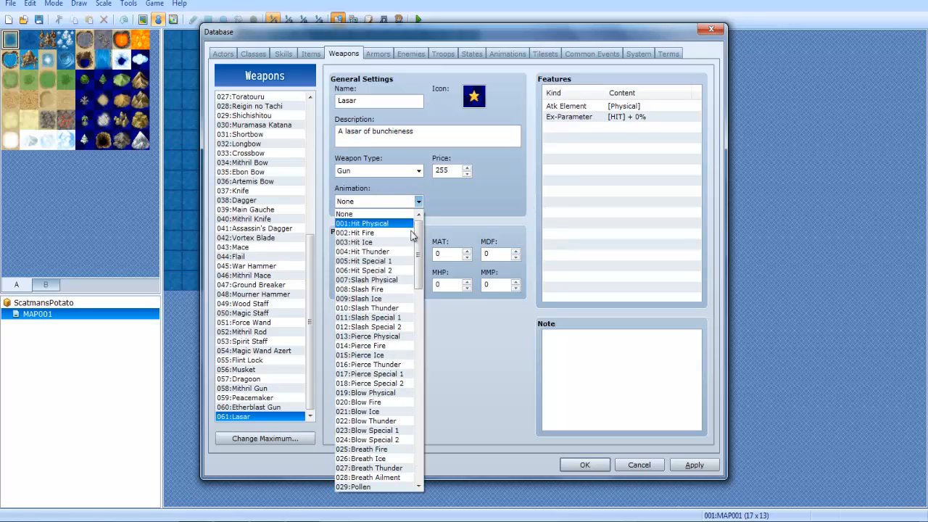
scroll(down, 3)
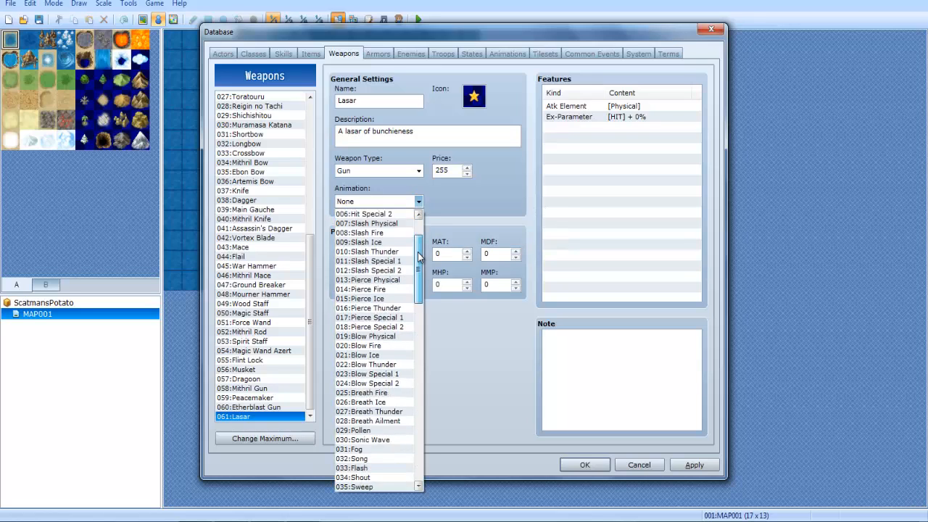
scroll(down, 3)
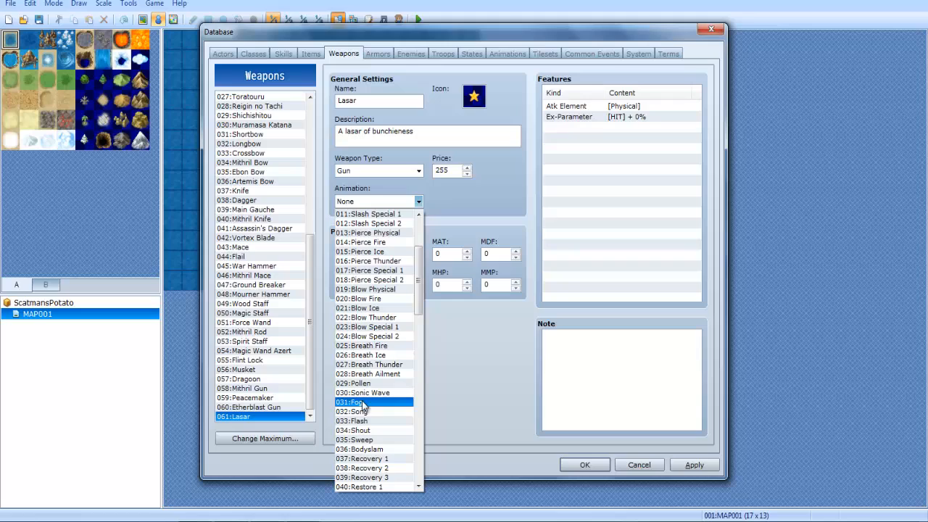
scroll(up, 3)
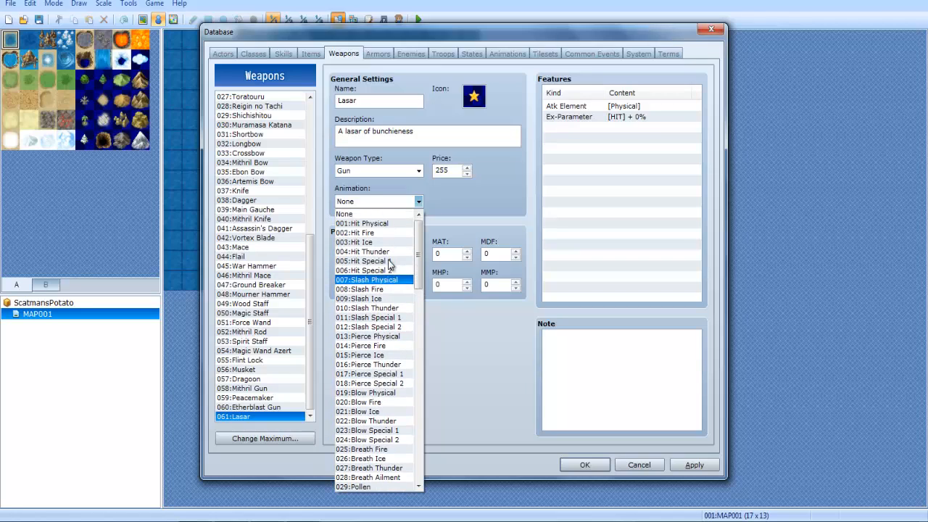
click(367, 279)
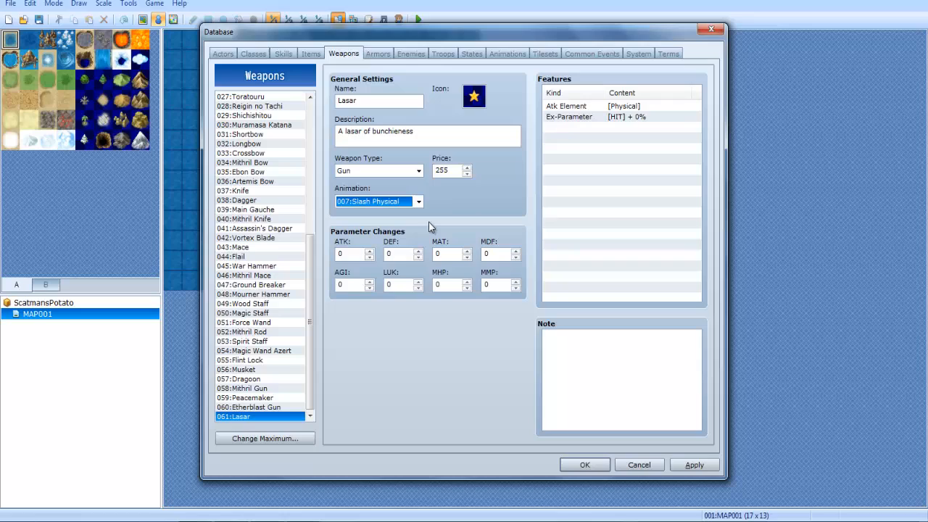
mouse_move(443, 239)
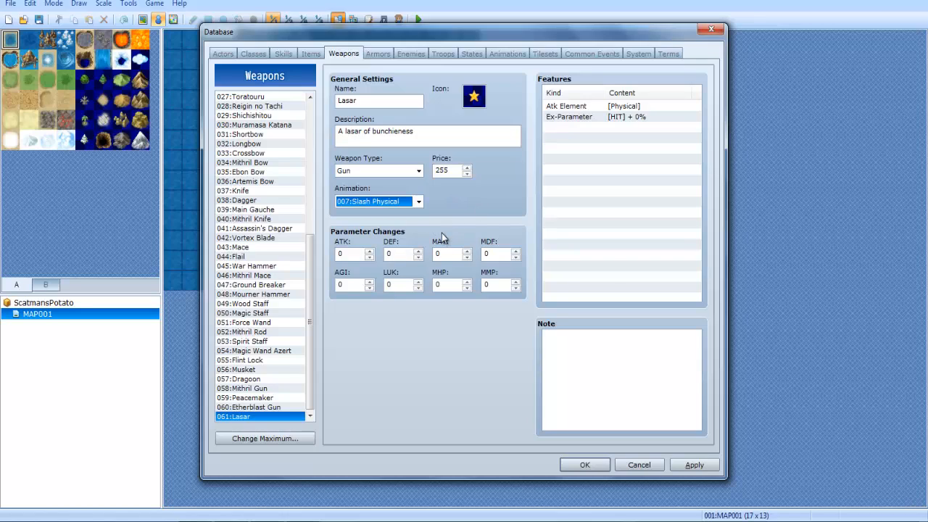
mouse_move(362, 240)
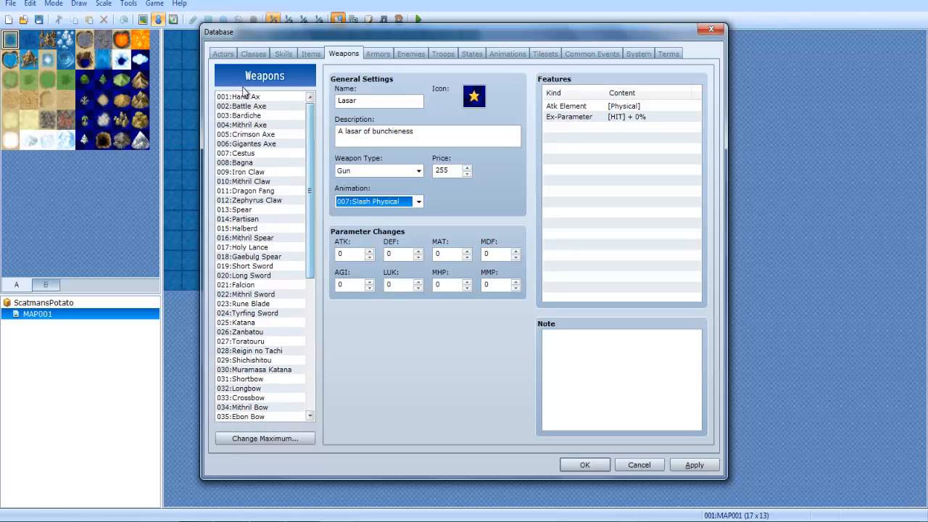
mouse_move(253, 125)
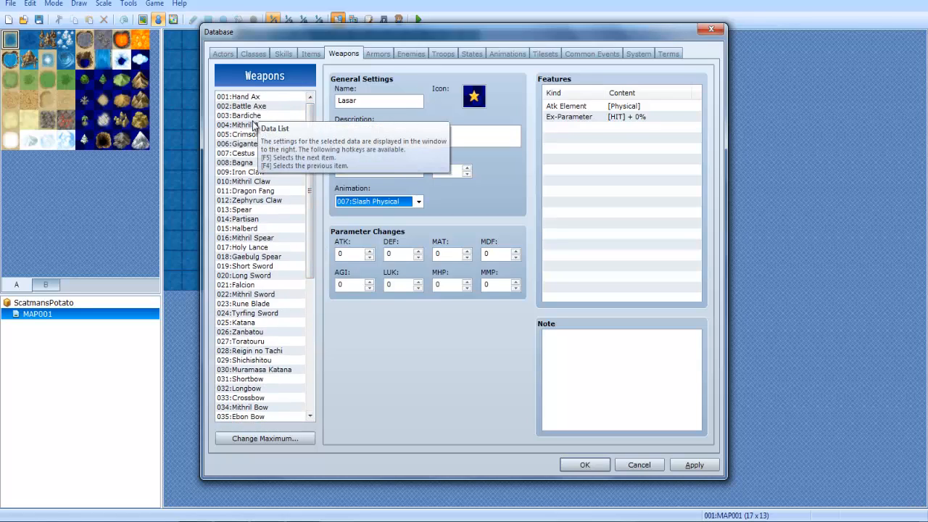
click(240, 115)
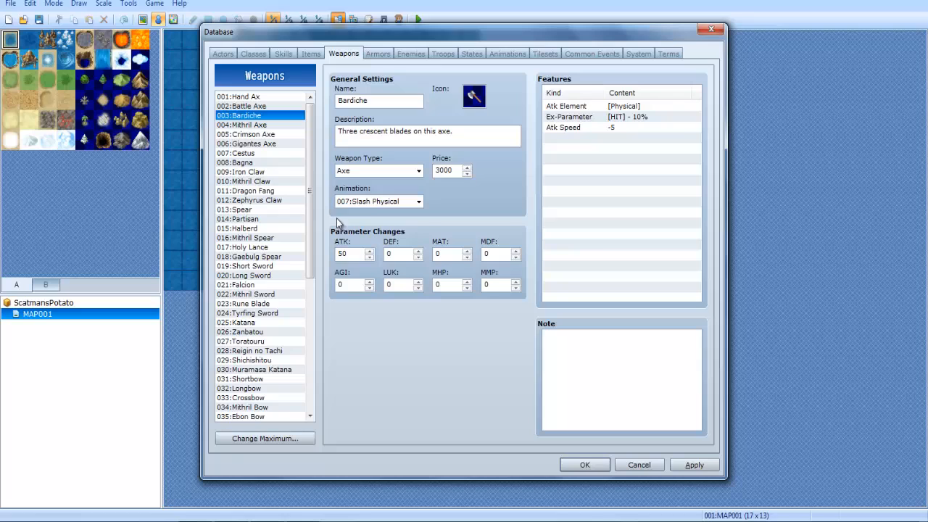
click(242, 97)
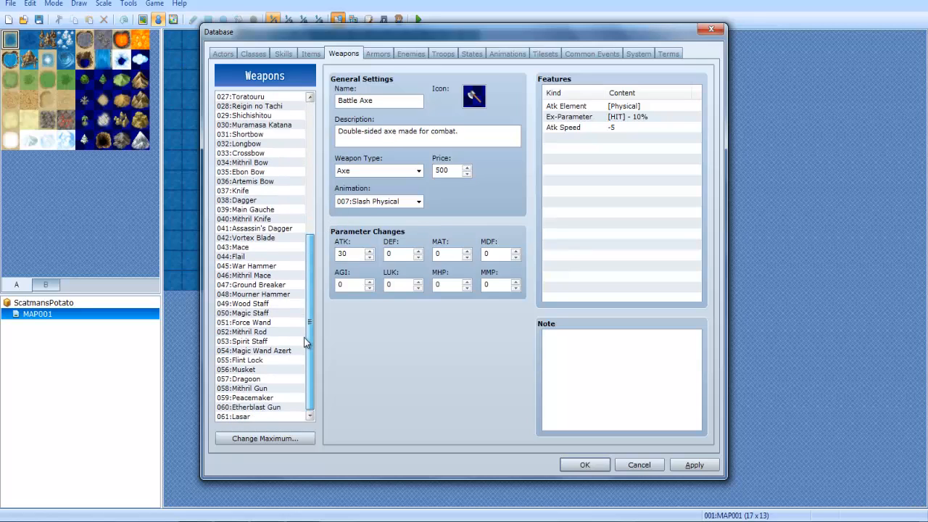
click(233, 416)
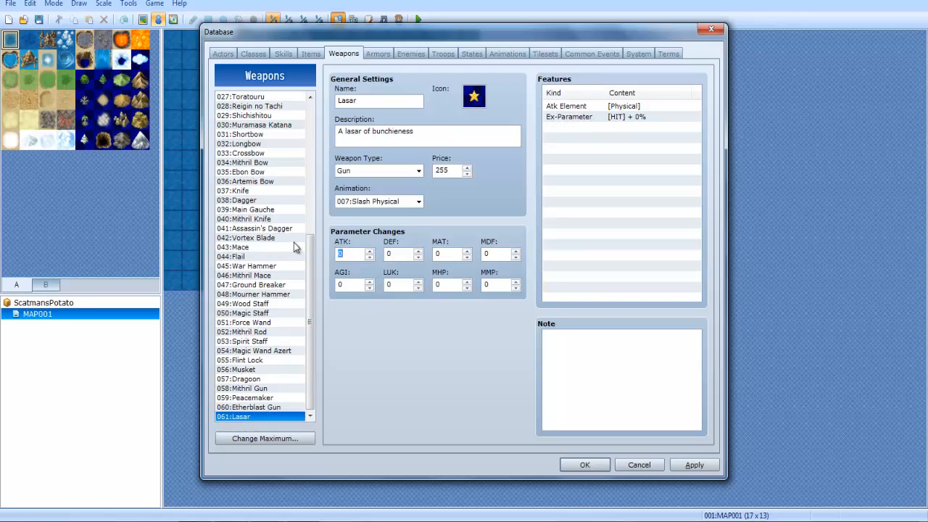
mouse_move(294, 244)
text(25)
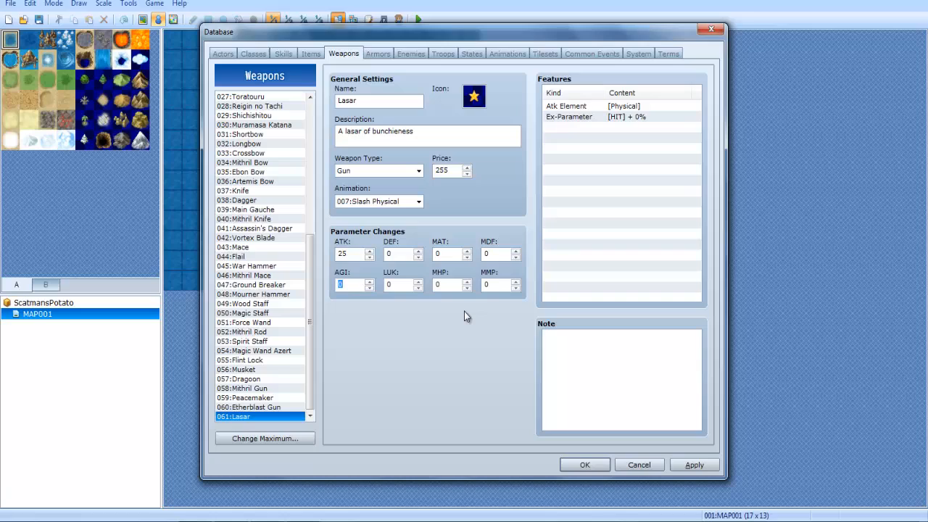
mouse_move(493, 254)
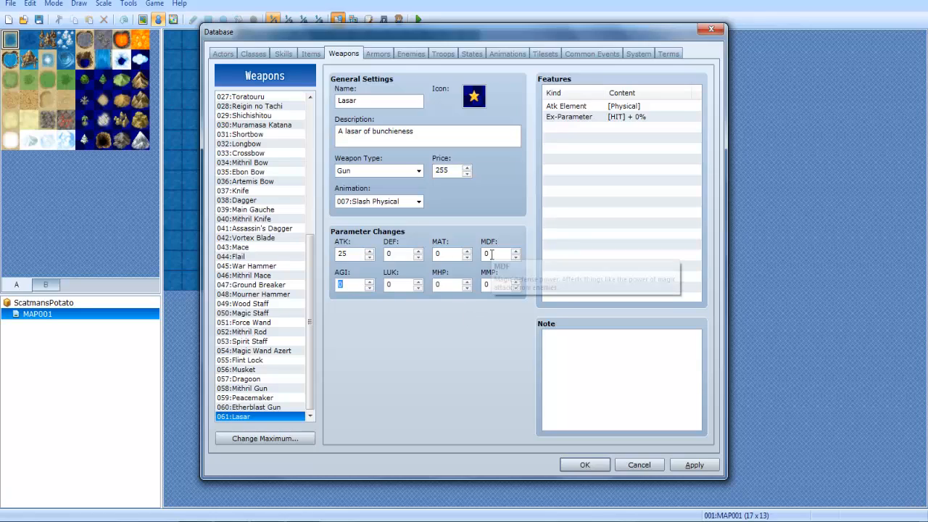
mouse_move(493, 254)
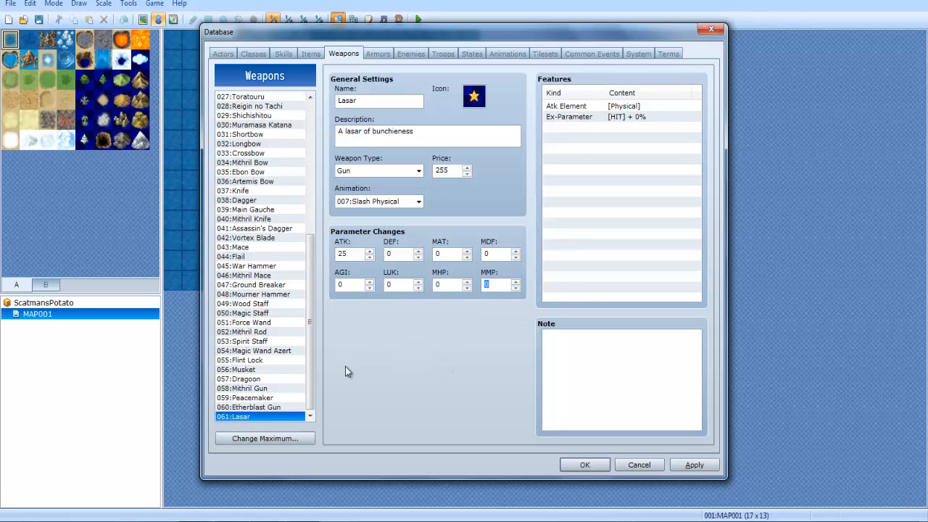
mouse_move(290, 449)
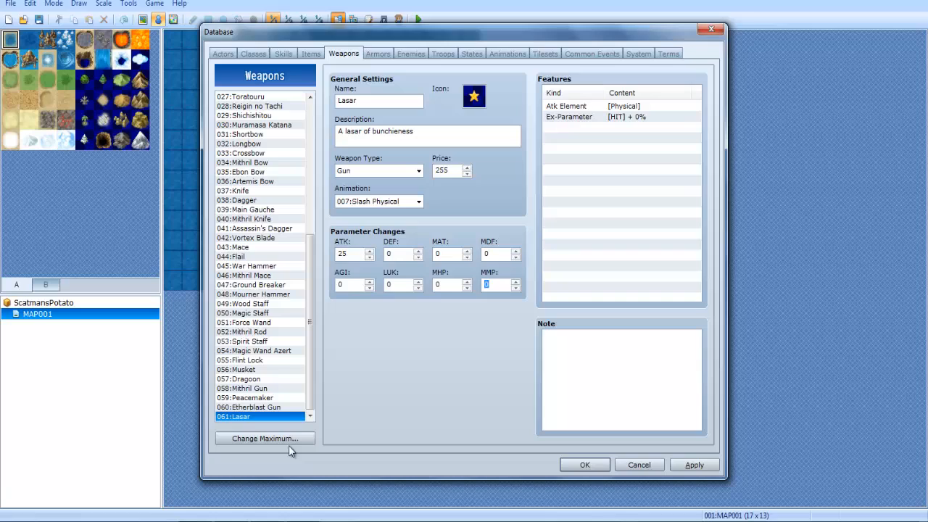
mouse_move(459, 302)
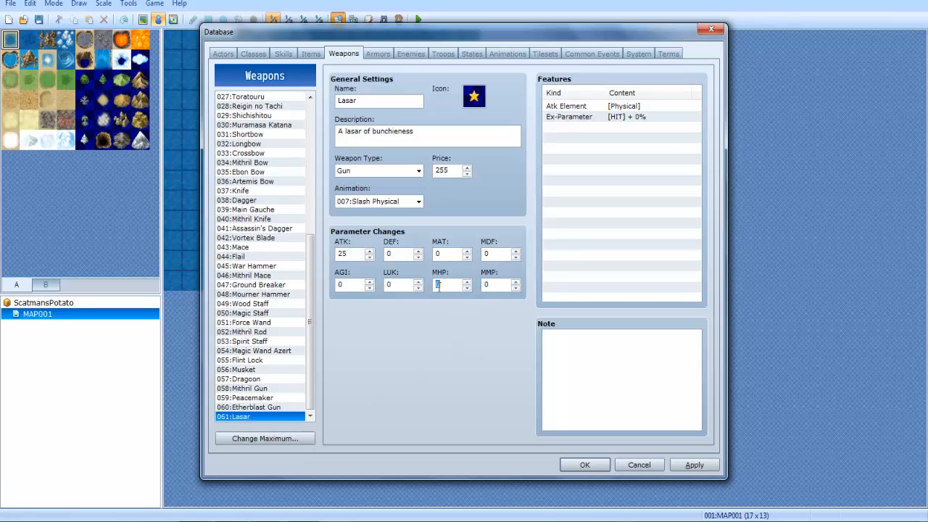
Step: Start a new feature on Lasar from an empty Features row
double_click(594, 105)
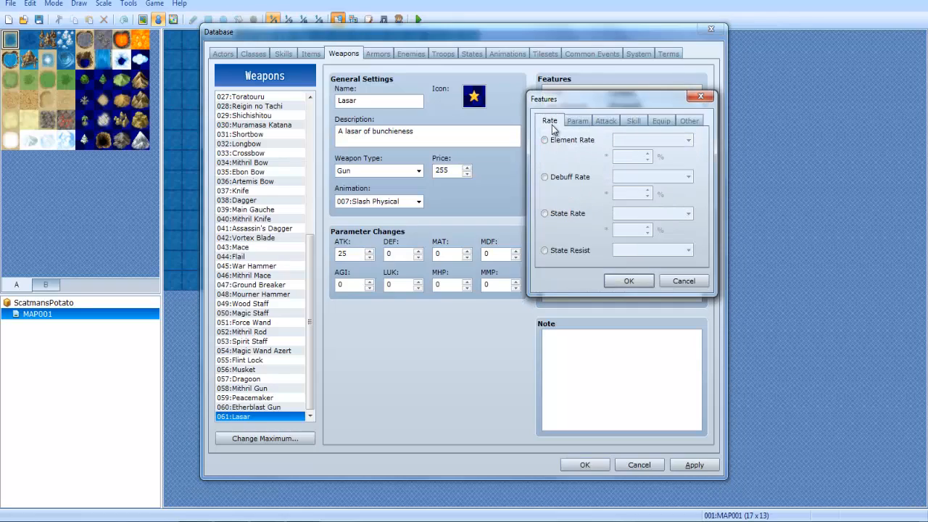
Step: Add a trial MHP 200% parameter feature to Lasar
click(577, 120)
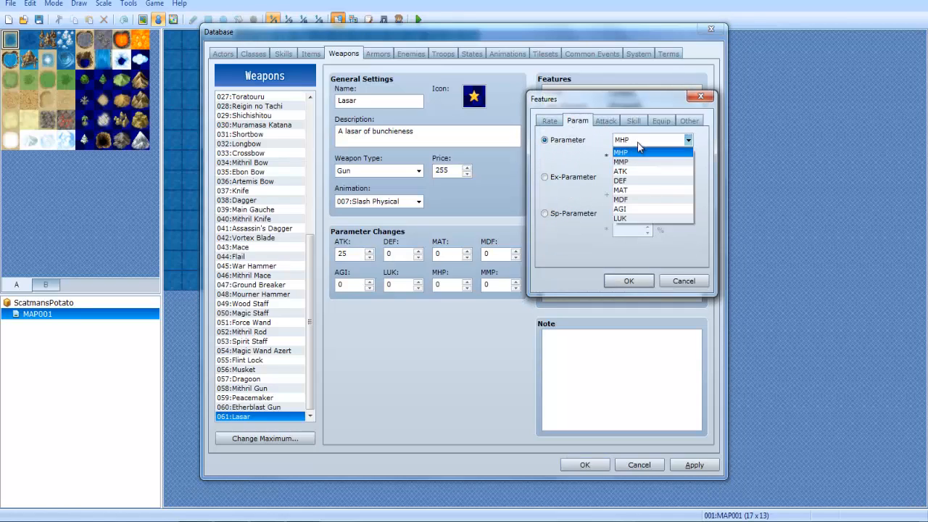
click(620, 152)
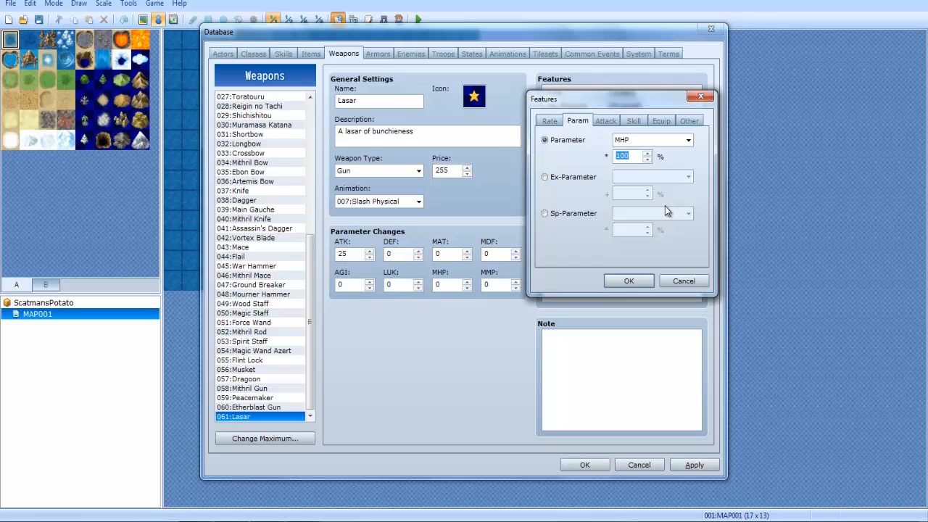
mouse_move(642, 247)
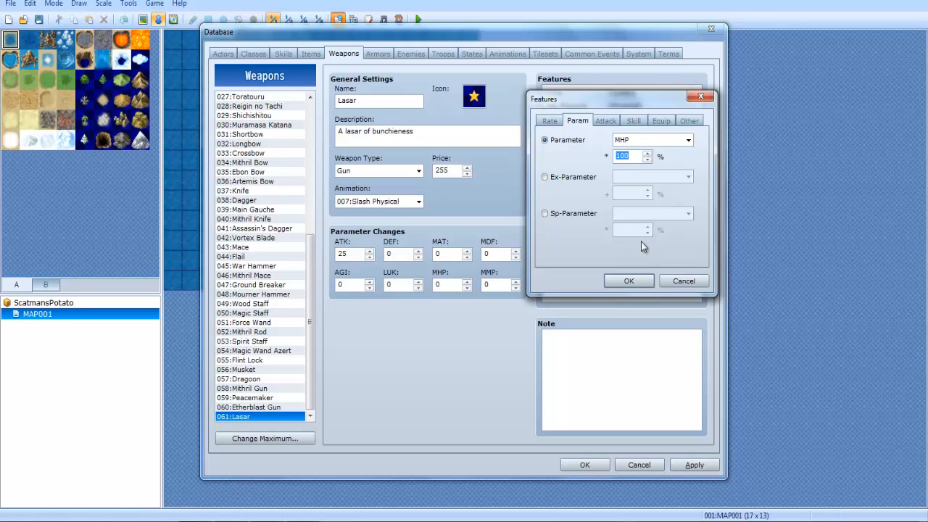
click(628, 281)
text(-5000)
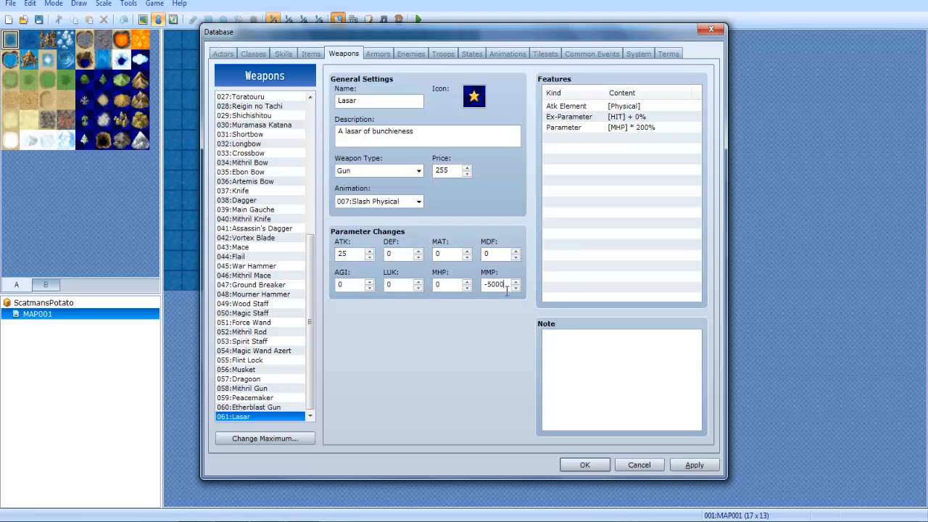
Step: Add a trial MMP parameter feature, then remove both trial features
double_click(622, 127)
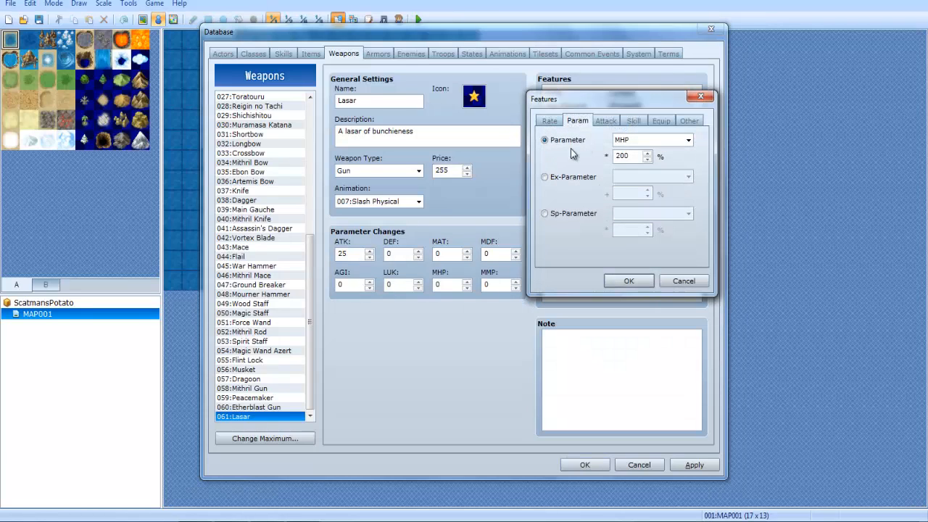
click(646, 139)
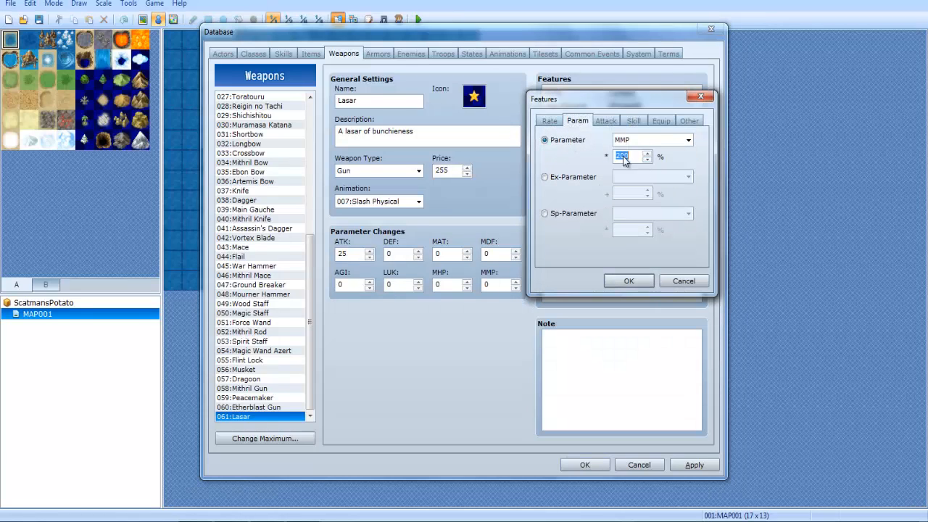
click(628, 280)
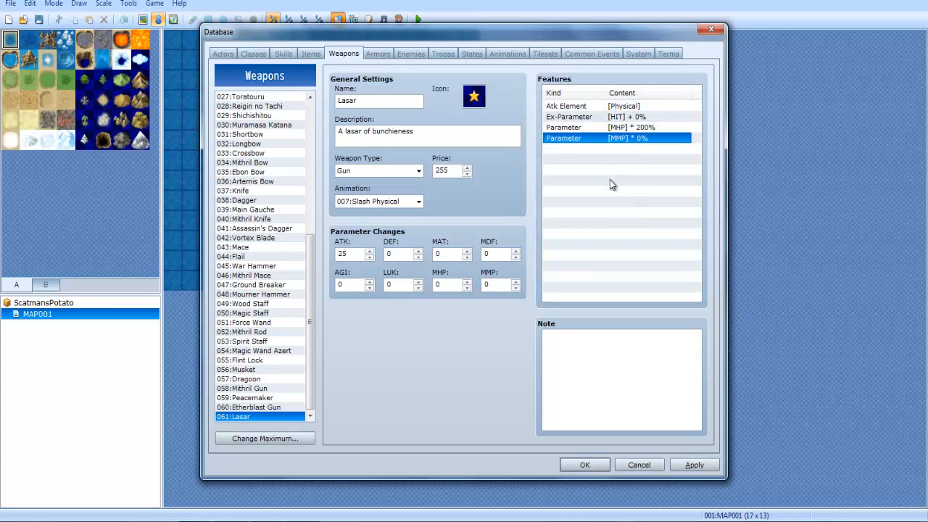
click(616, 128)
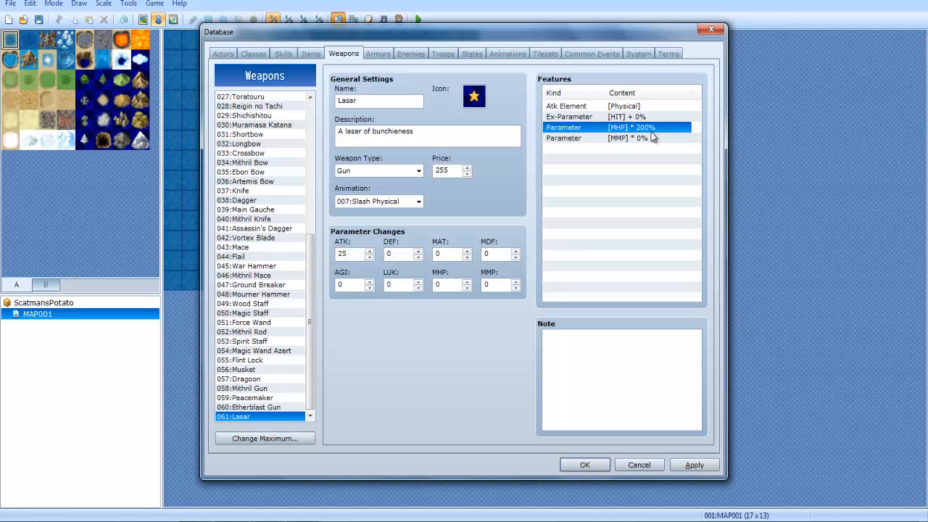
click(634, 138)
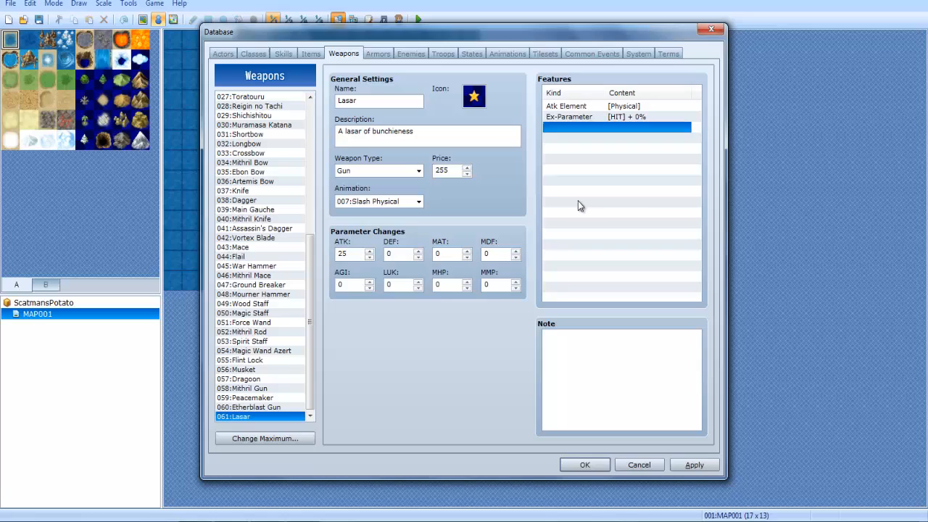
mouse_move(591, 231)
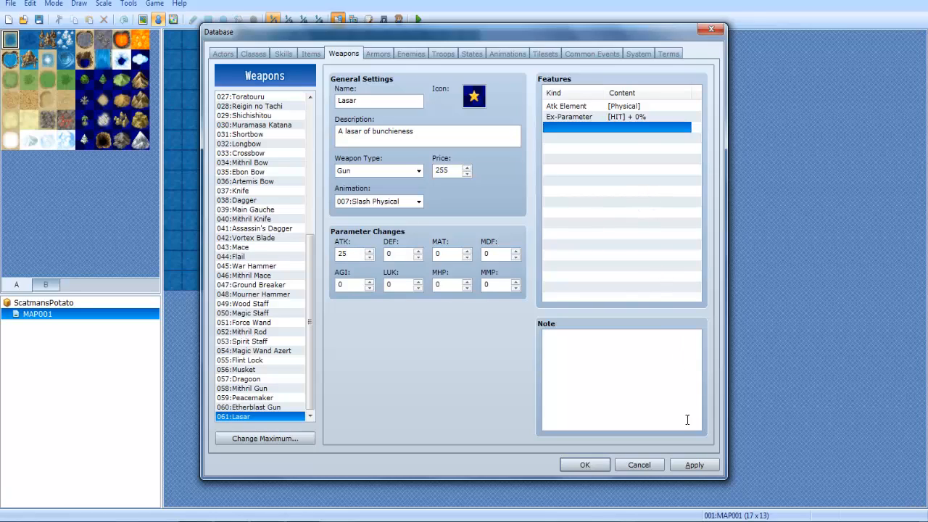
Step: Apply the Lasar weapon edits and start raising the armor maximum so entry 061 exists
click(694, 465)
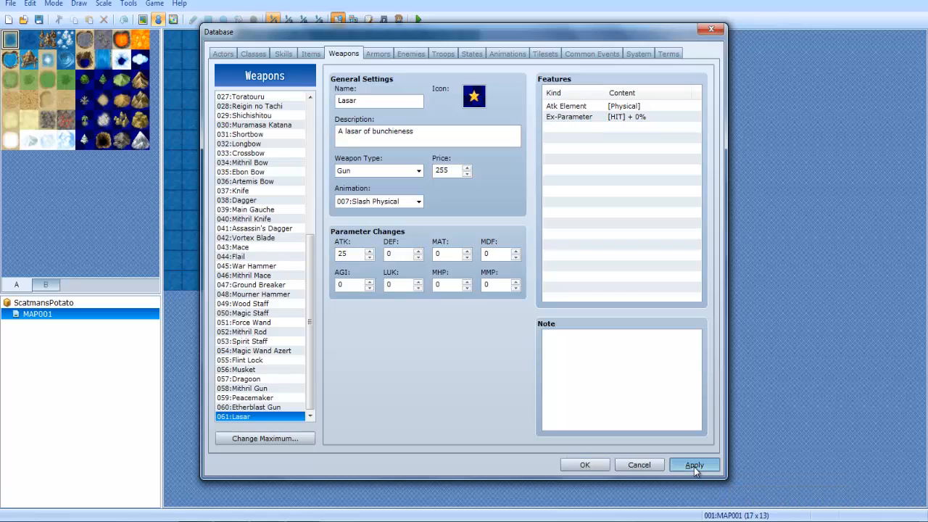
click(693, 465)
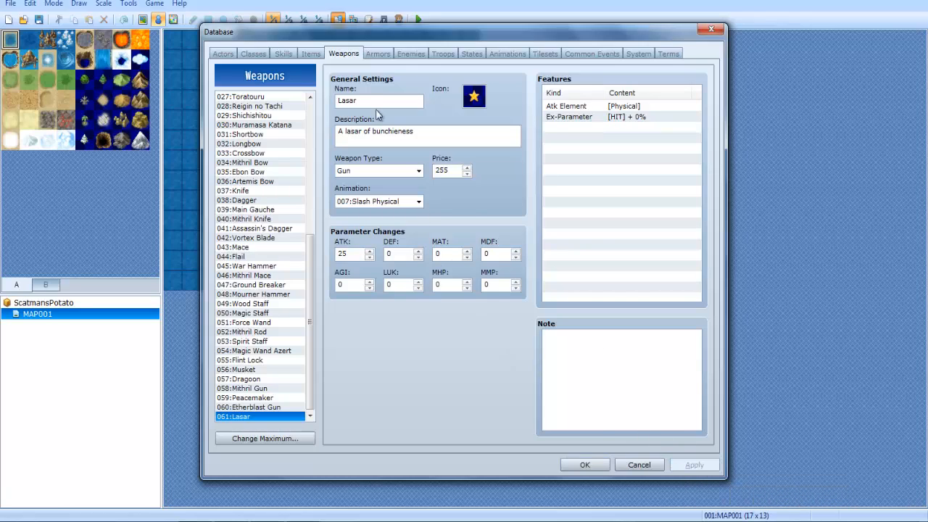
click(378, 53)
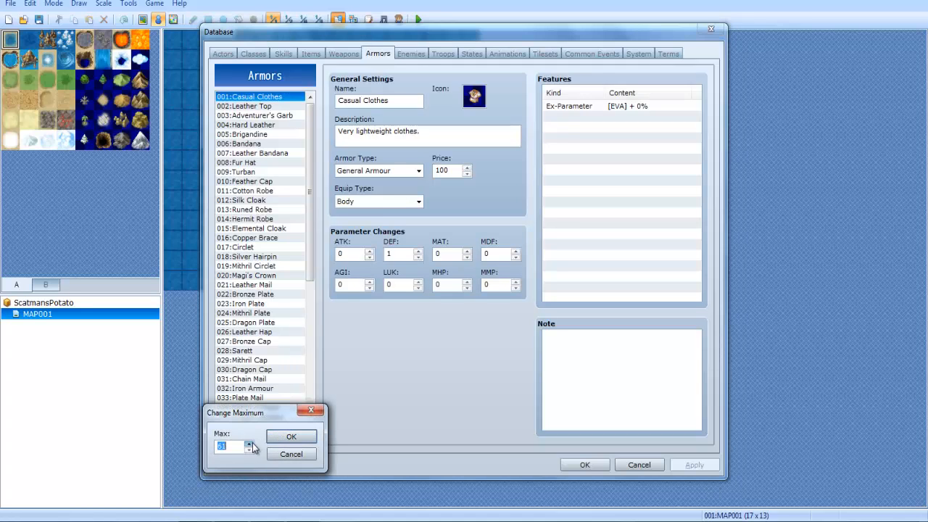
click(291, 437)
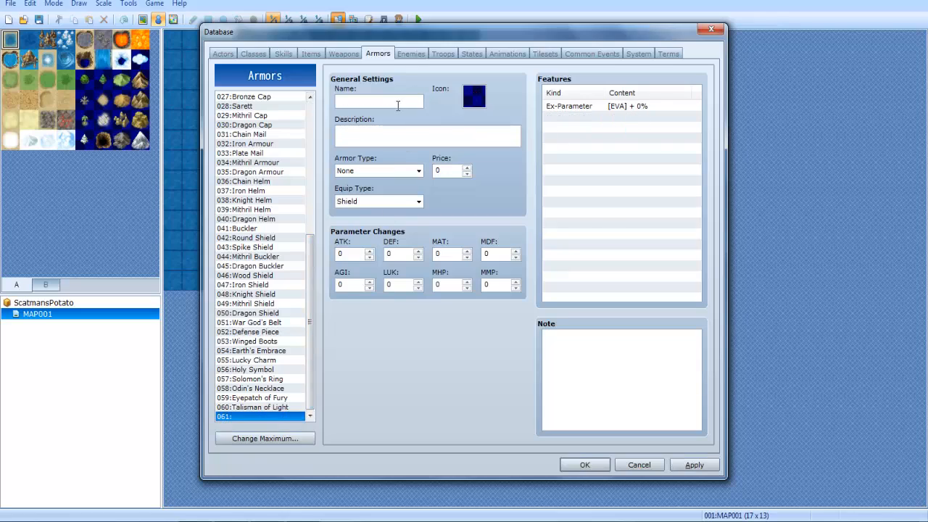
Step: Name armor 061 'SHIELD OF DARBUT' and give it the ring icon
text(SHIELD OF DARBUT)
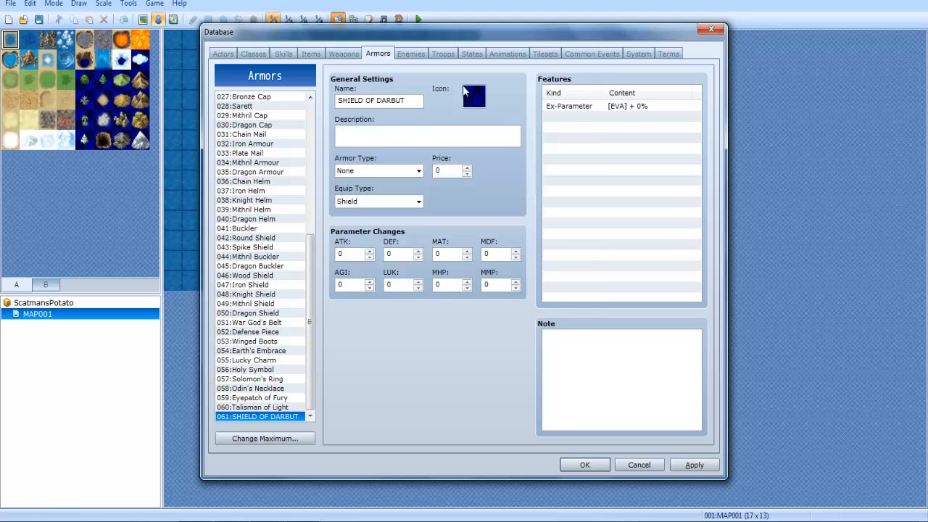
click(474, 96)
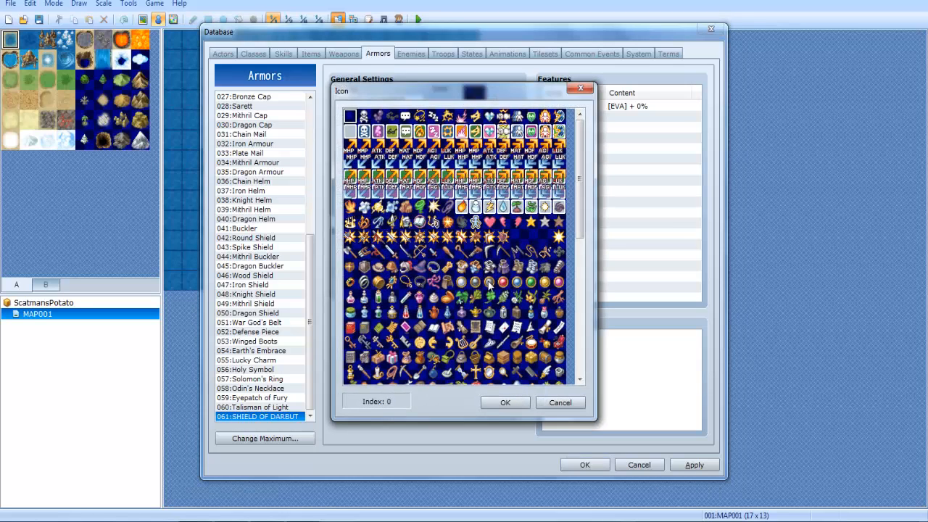
click(490, 282)
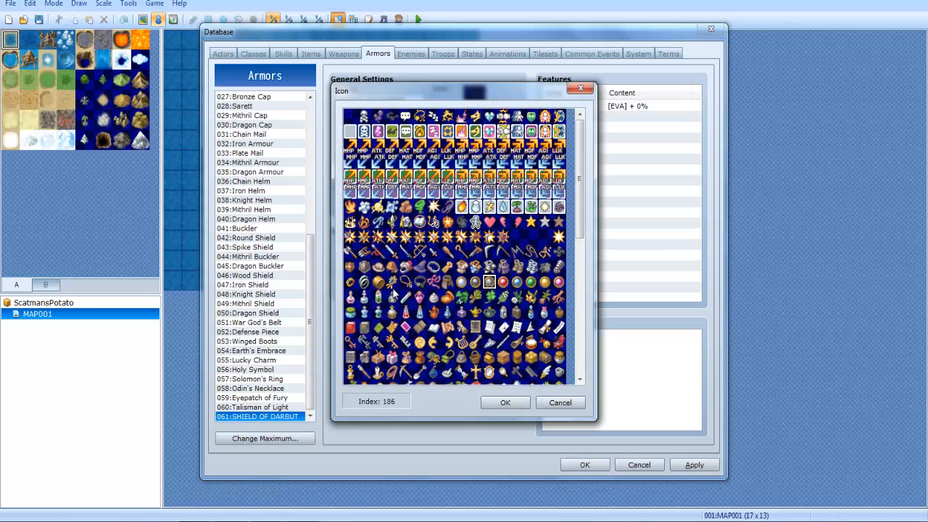
click(506, 402)
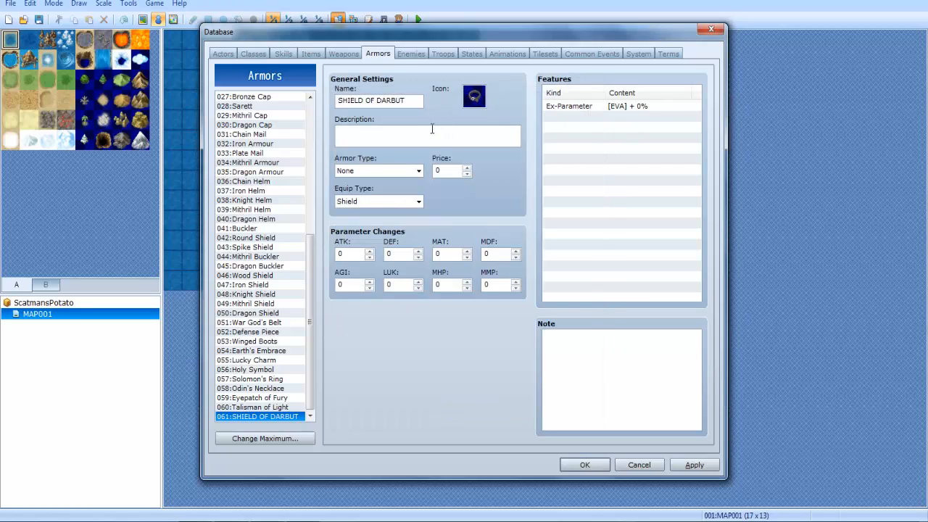
Step: Enter the description 'LOOKS LIKE A BELT BUT BUNCHIES USE IT SO ITS A SHIELD OF SOMETHING.'
text(LOOKS LIKE A BE)
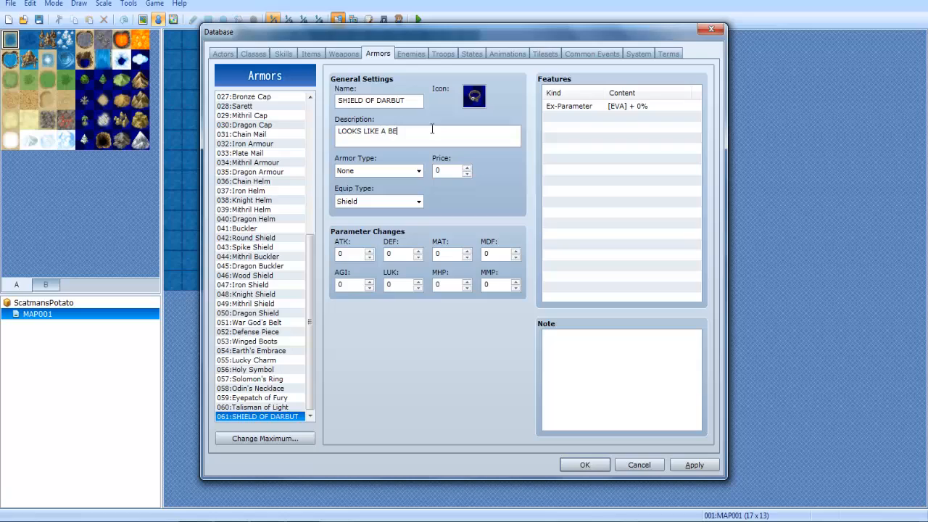
text(LT BUT BUNCHIES IS)
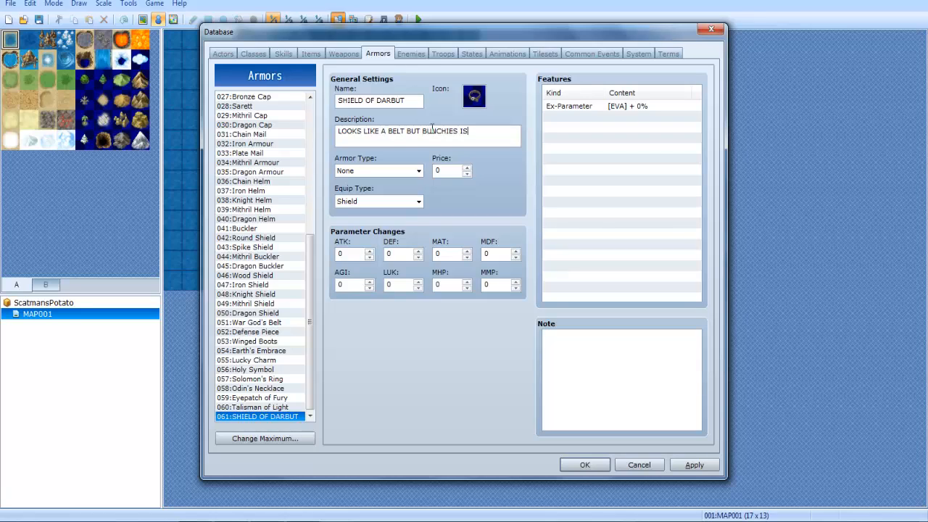
text(USE IT SO ITS)
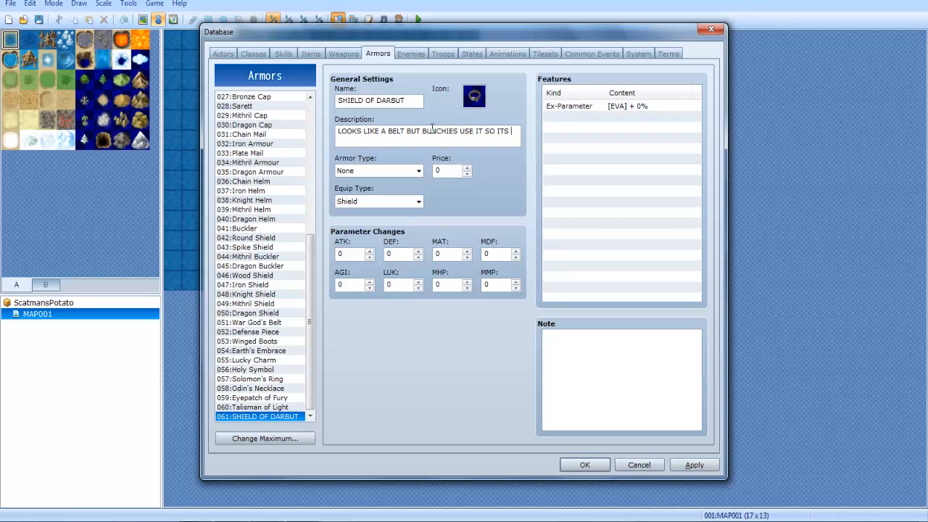
text(A SHIELD OF SOMETHING.)
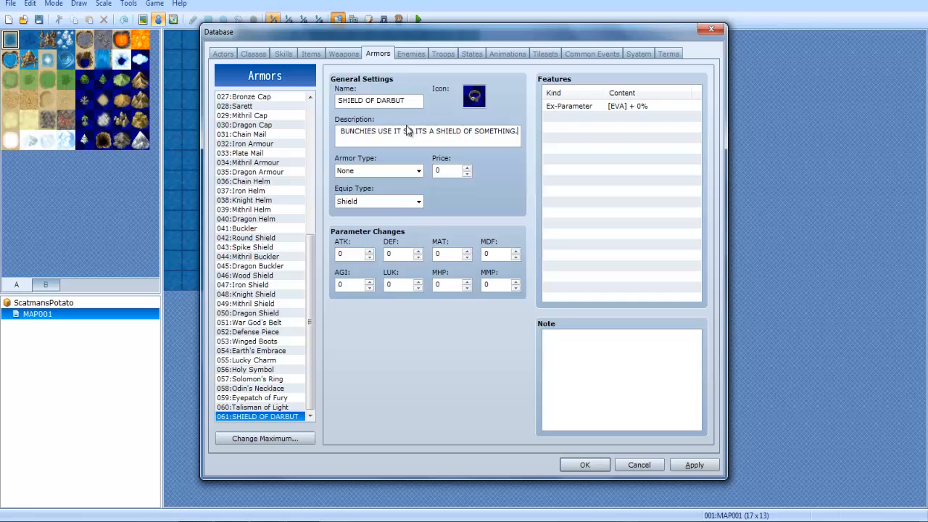
text(LOOKS LIKE A BELT BUT BUNCHIES USE IT SO ITS A SHIELD OF SOMETHING.)
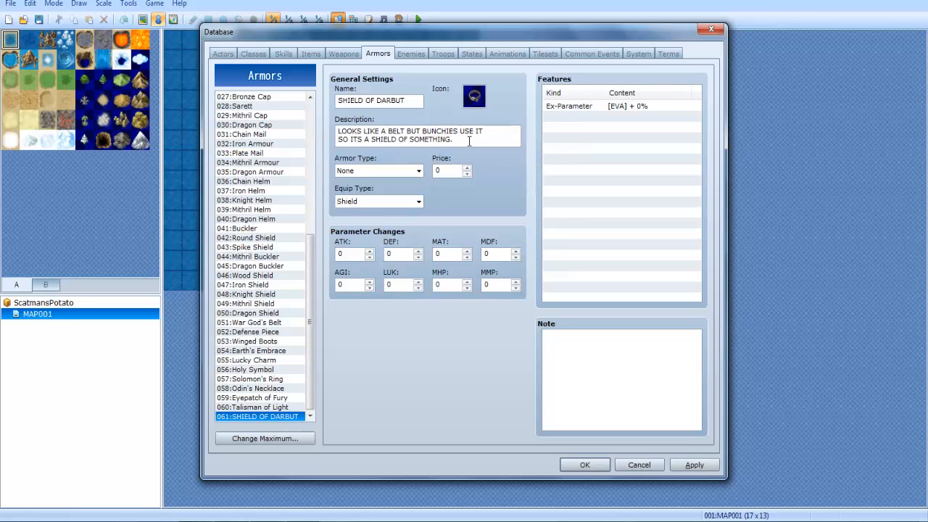
mouse_move(386, 172)
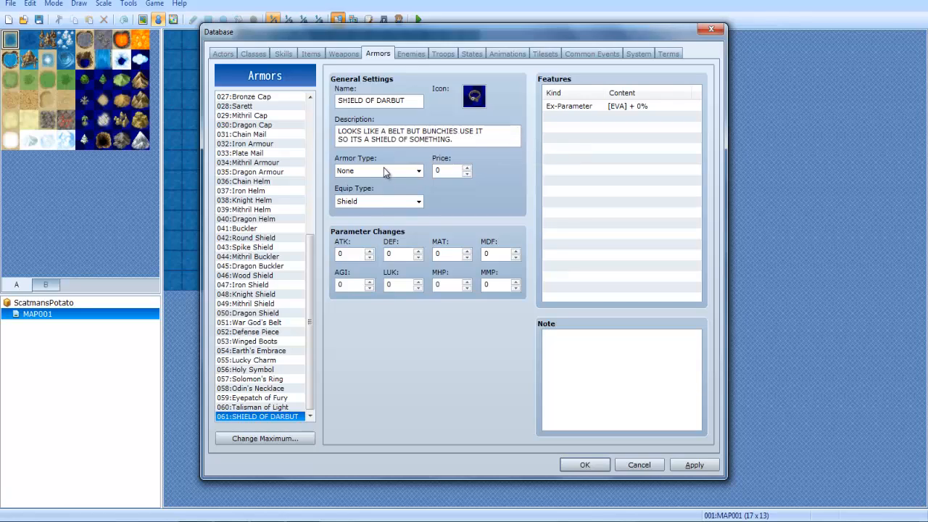
Step: Set the armor type to Magic Armour and keep Shield as the equip type
click(418, 171)
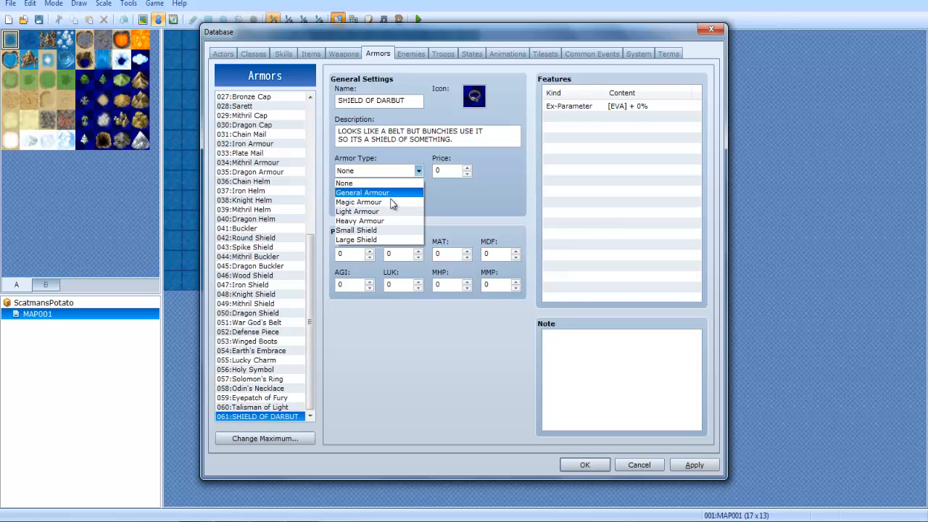
click(359, 202)
text(256)
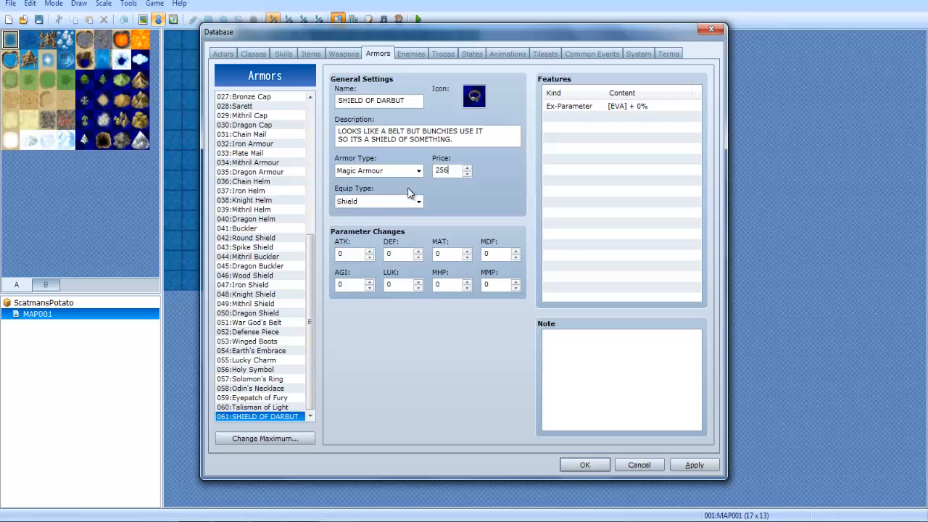
click(418, 201)
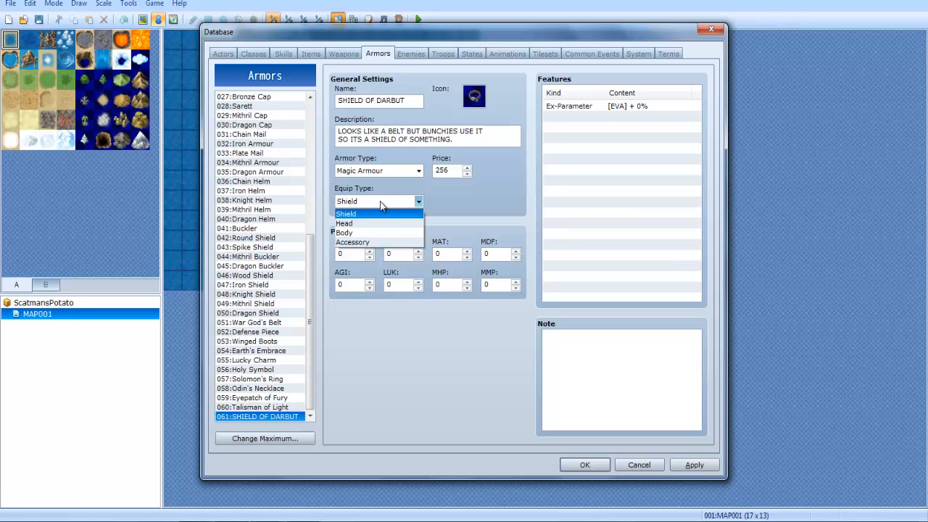
mouse_move(336, 251)
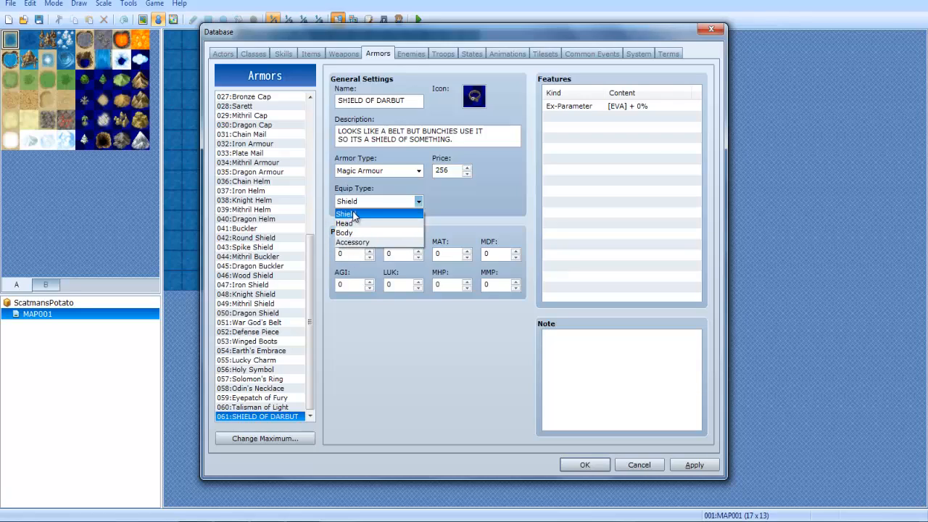
mouse_move(352, 242)
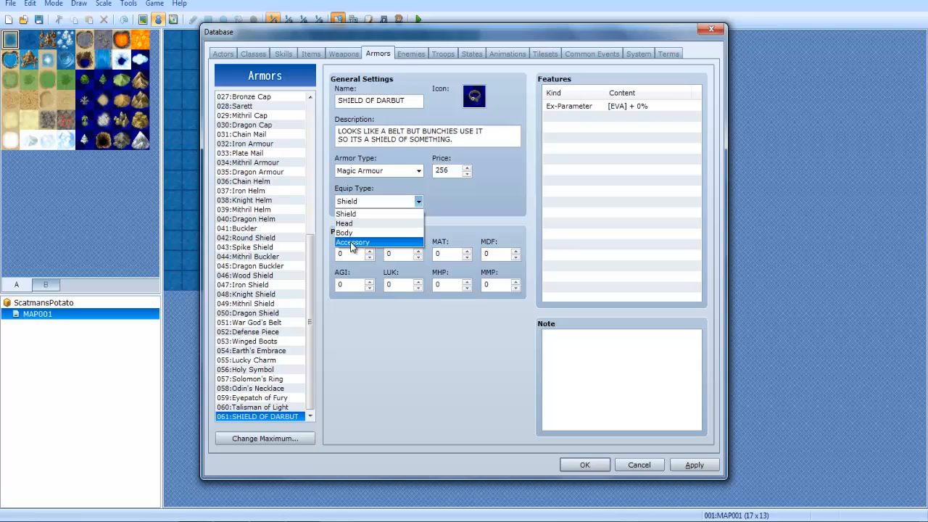
click(346, 213)
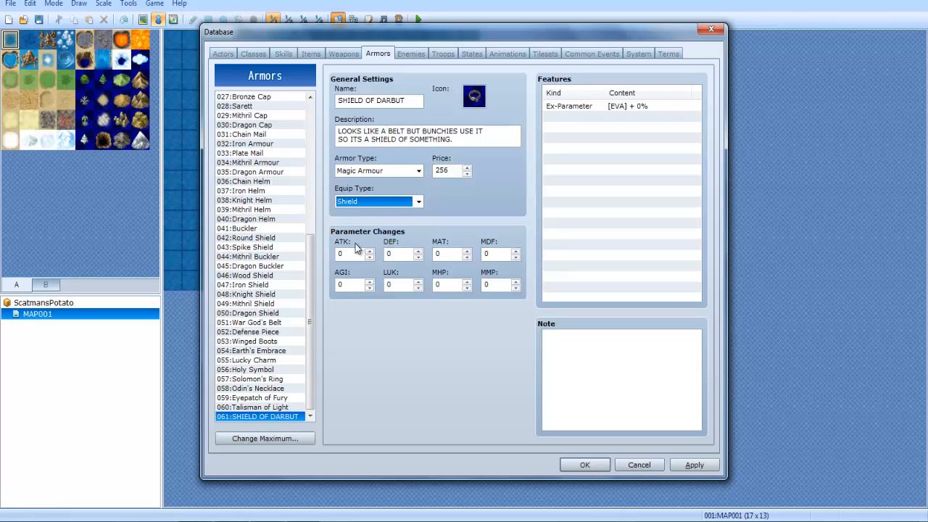
mouse_move(346, 297)
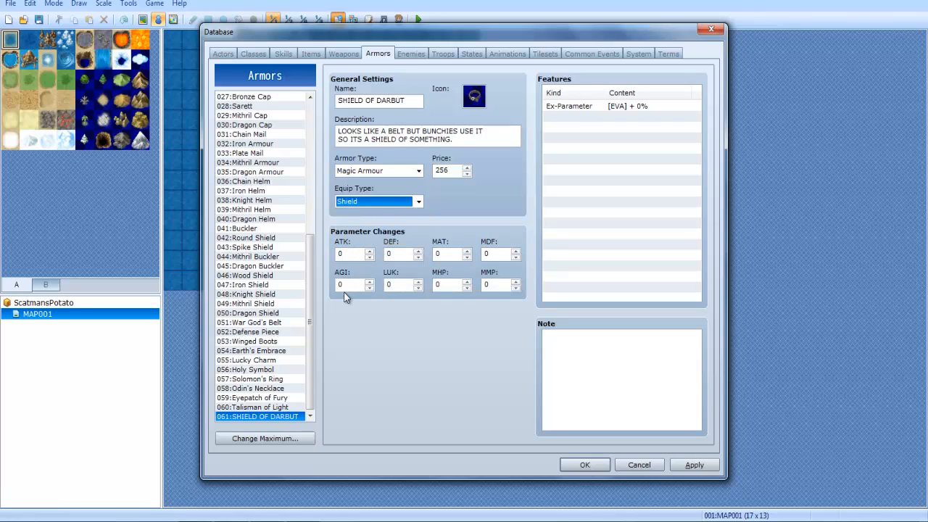
mouse_move(348, 254)
text(36)
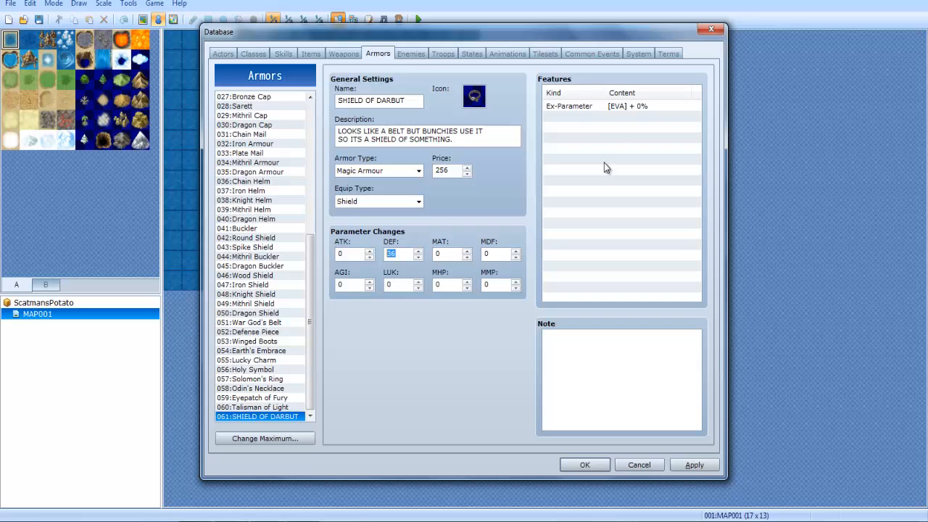
Step: Open the Features dialog and cancel it without adding a feature
double_click(628, 106)
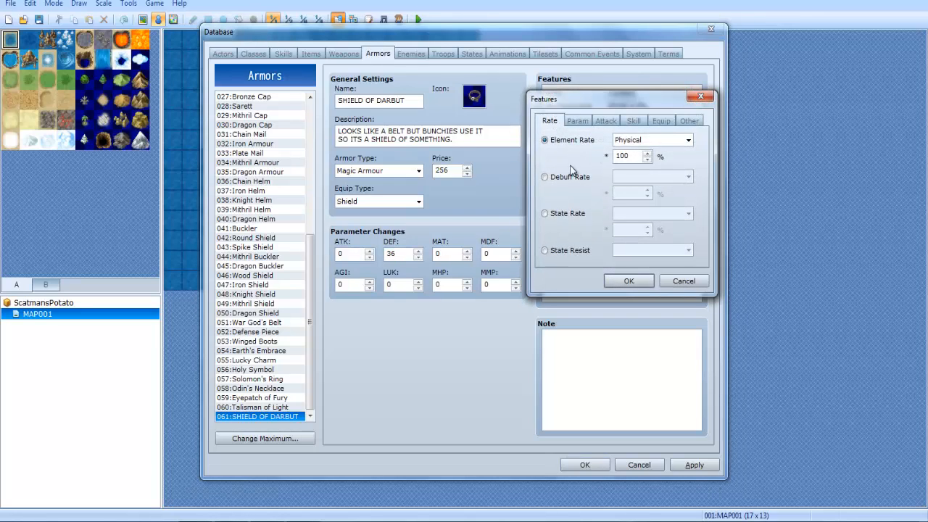
click(629, 281)
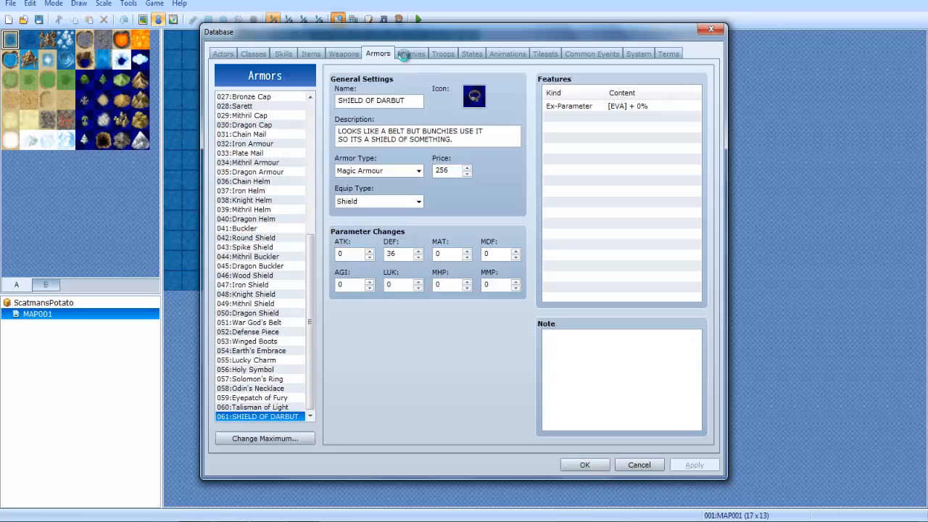
click(411, 53)
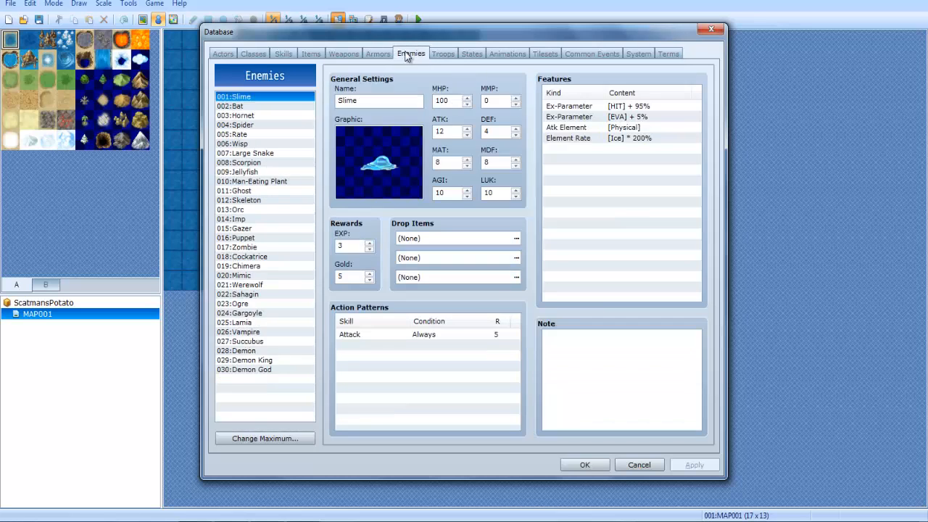
click(378, 54)
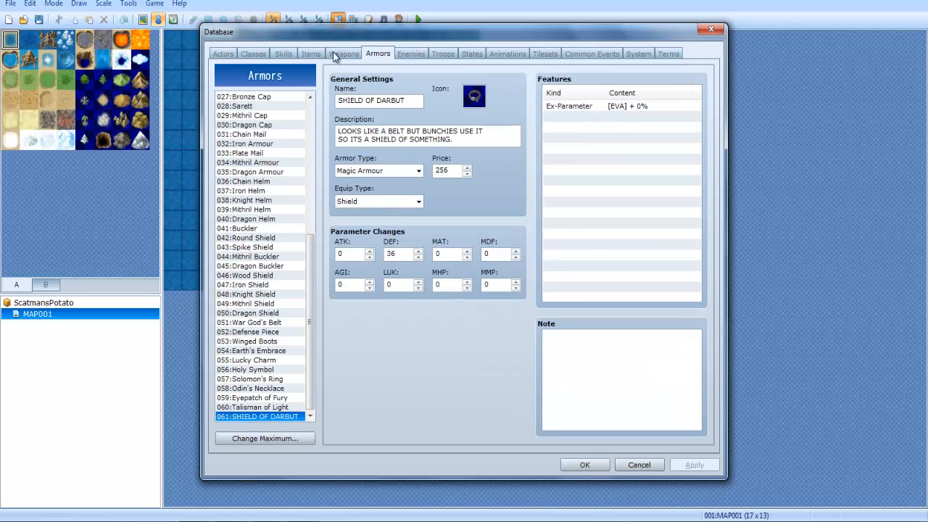
mouse_move(348, 72)
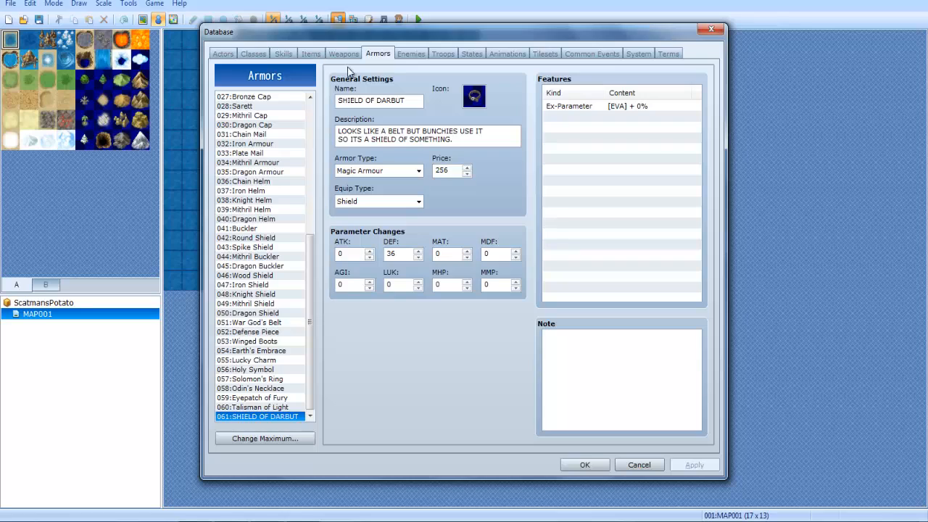
mouse_move(348, 202)
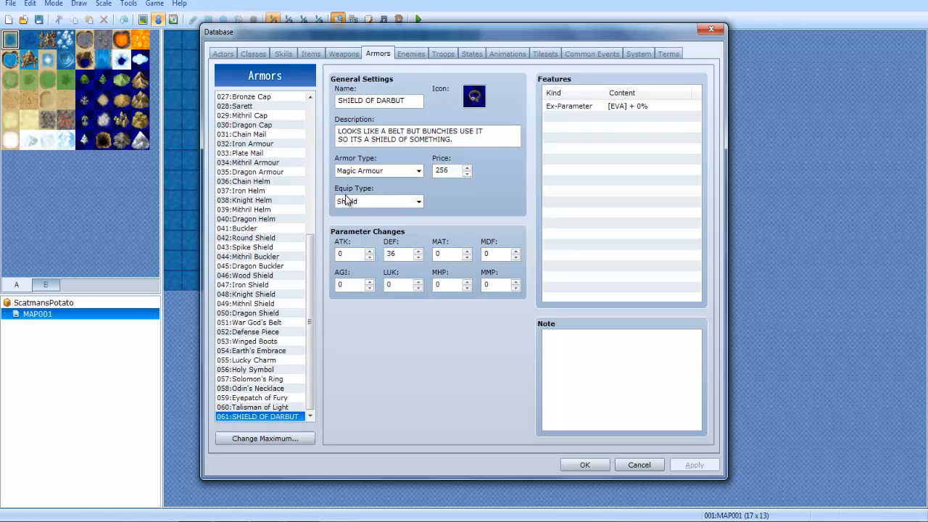